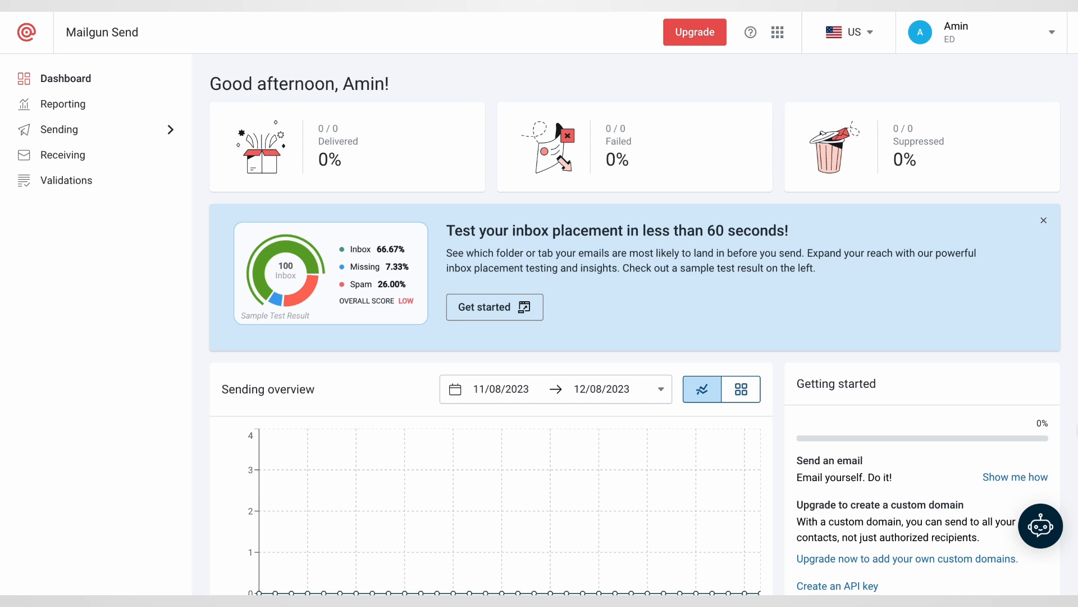
{"action": "mouse_move", "coordinate": [136, 129]}
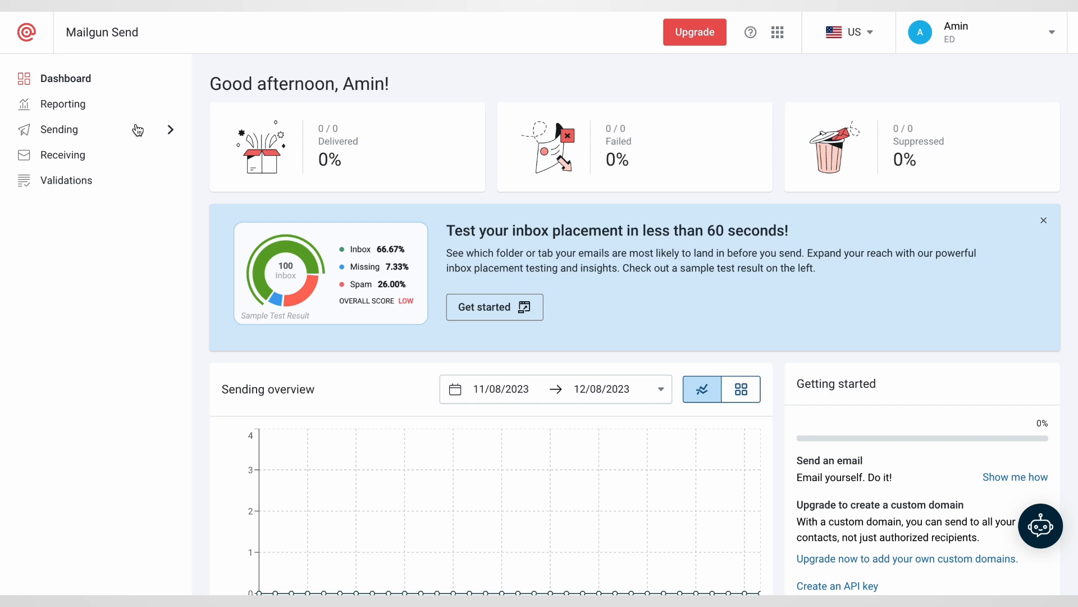
{"action": "mouse_move", "coordinate": [74, 134]}
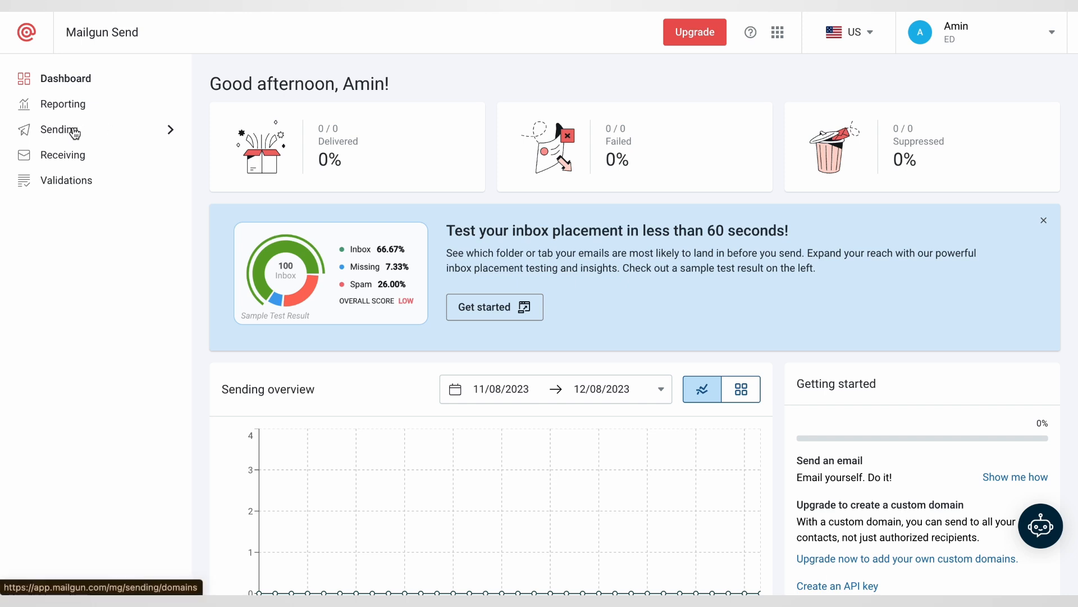
Step: Add email.cocotex.social as a new sending domain, keeping US region and Shared IP
{"action": "left_click", "coordinate": [61, 129]}
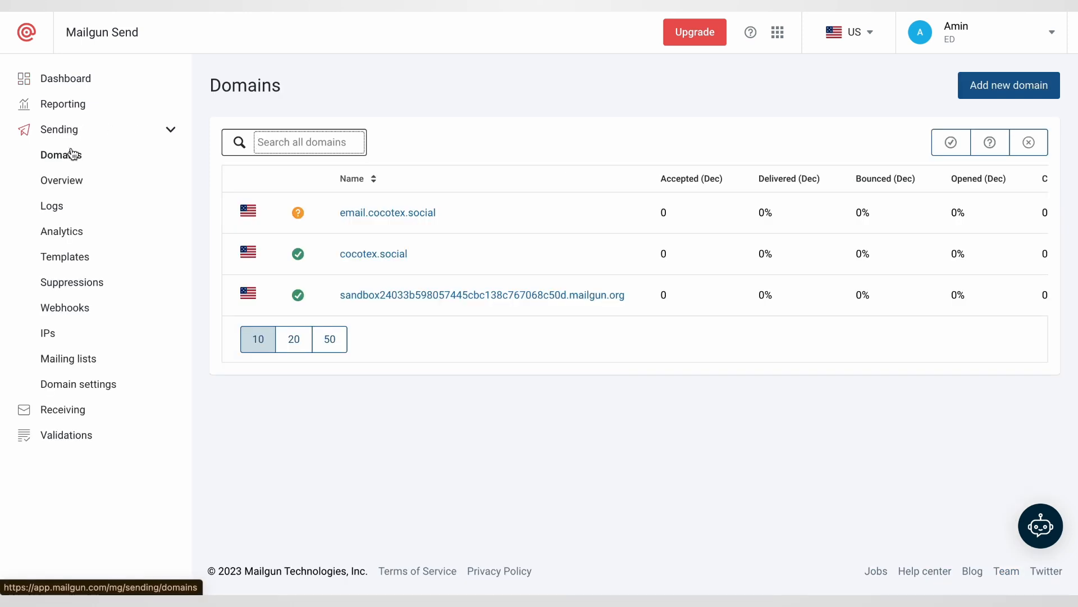
{"action": "mouse_move", "coordinate": [519, 145]}
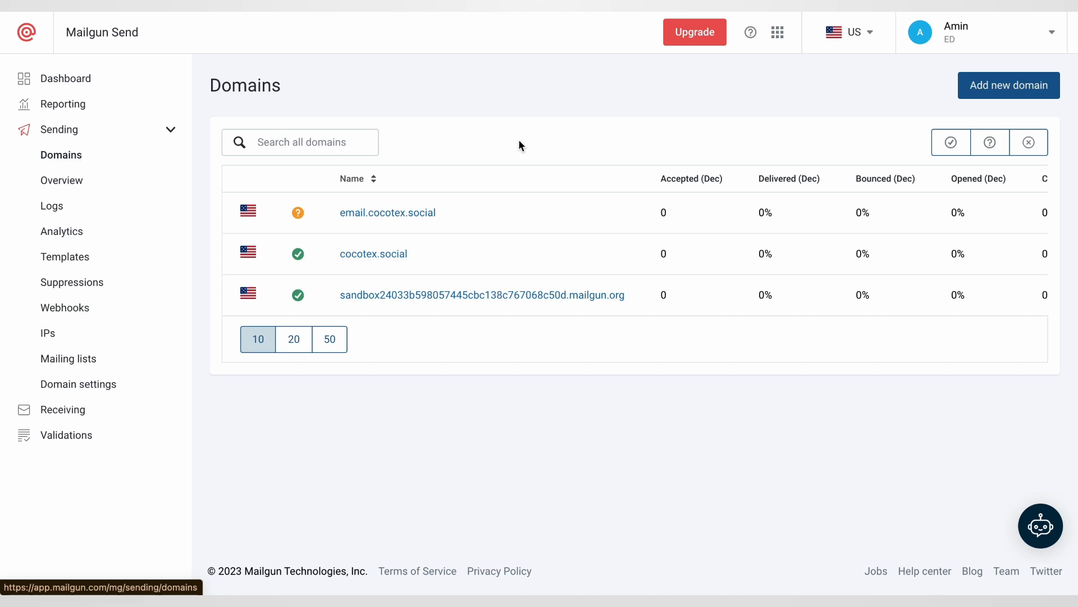
{"action": "left_click", "coordinate": [1008, 85]}
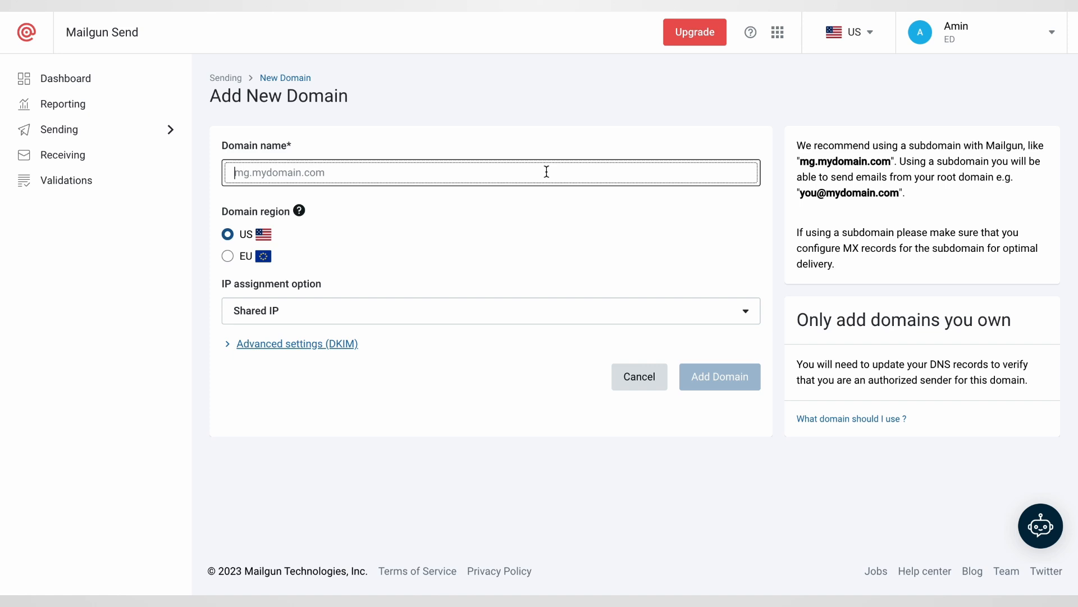
{"action": "type", "text": "s"}
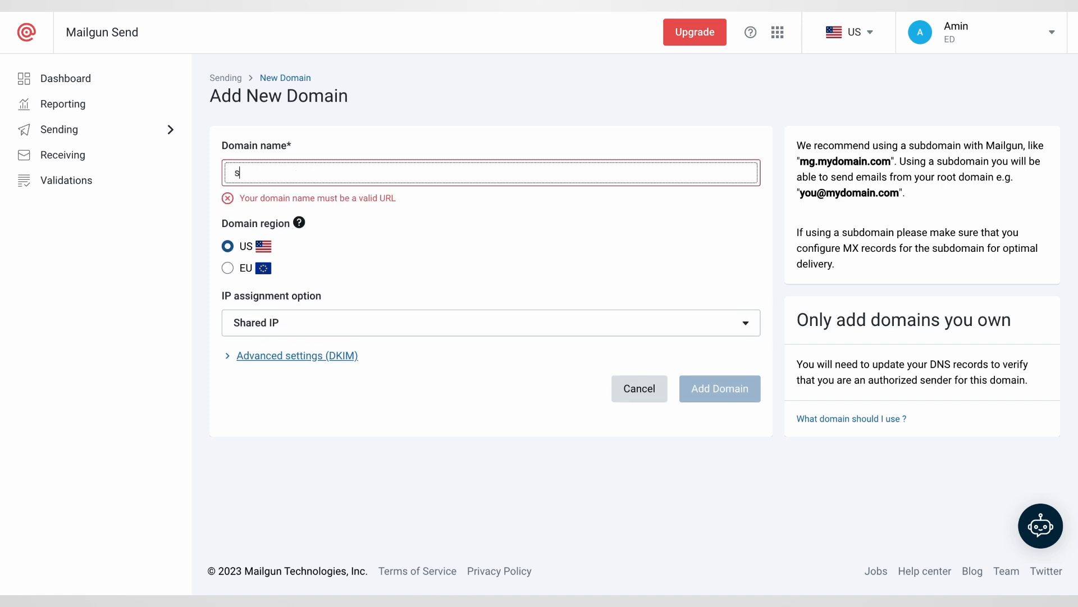
{"action": "type", "text": "email.cocotex.social"}
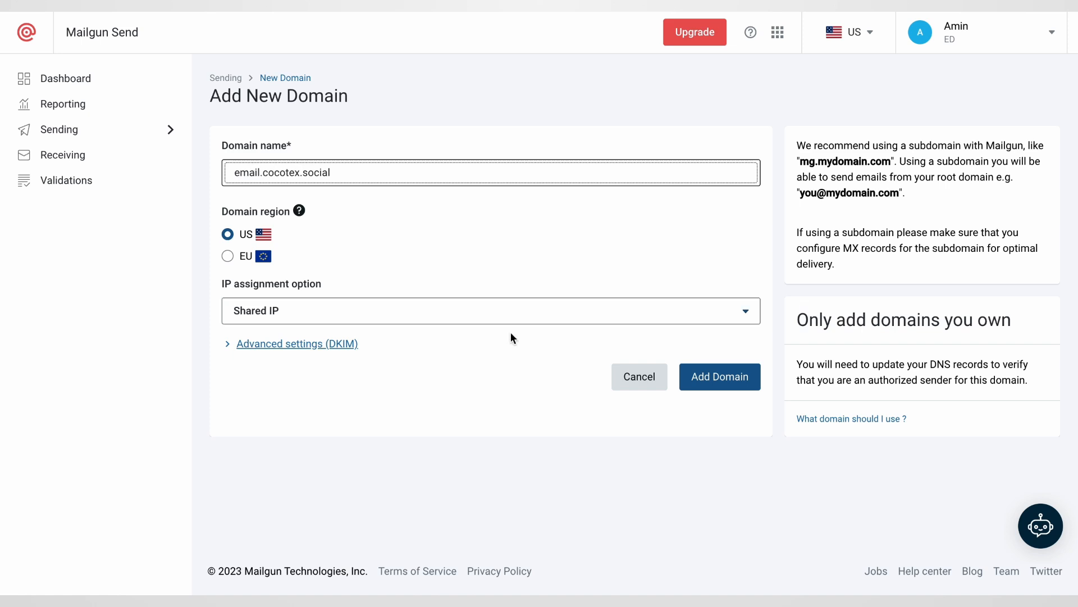
{"action": "left_click", "coordinate": [719, 376]}
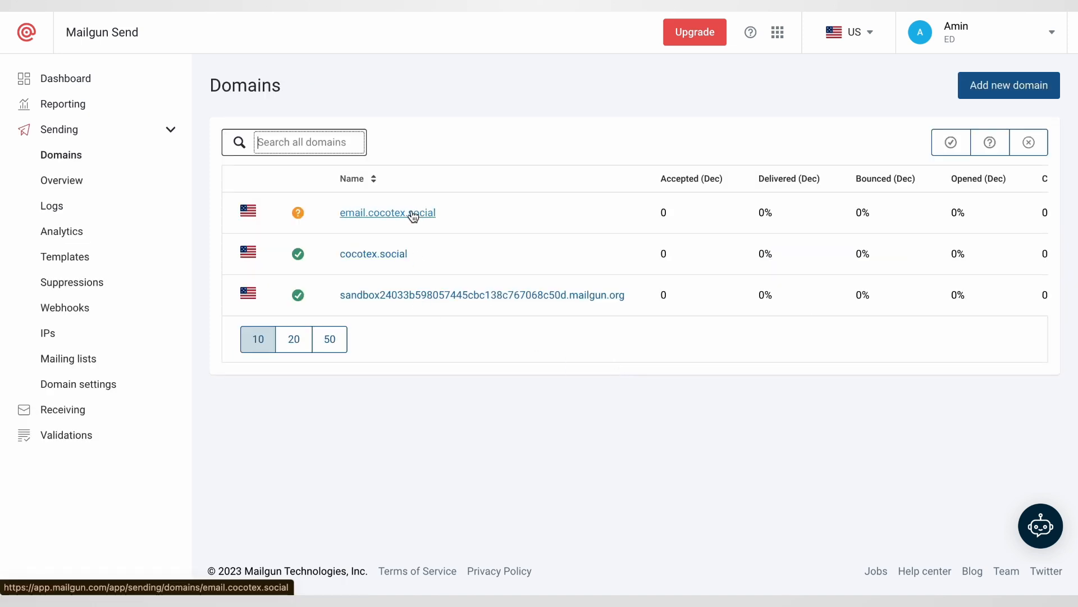
Step: Open email.cocotex.social's DNS records page and copy the SPF TXT value
{"action": "left_click", "coordinate": [387, 213]}
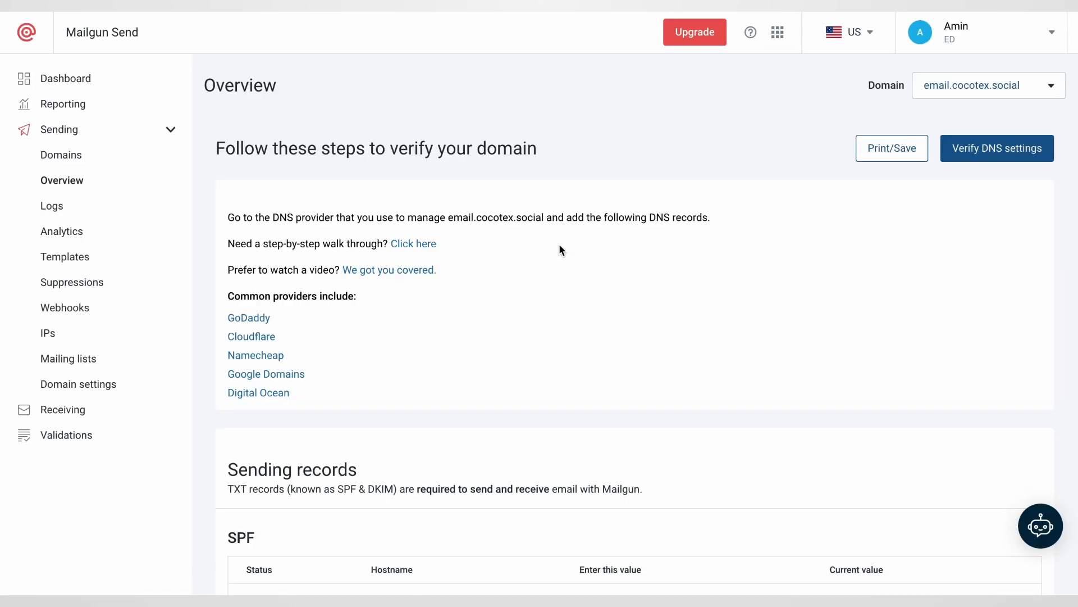
{"action": "scroll", "scroll_direction": "down", "scroll_amount": 3}
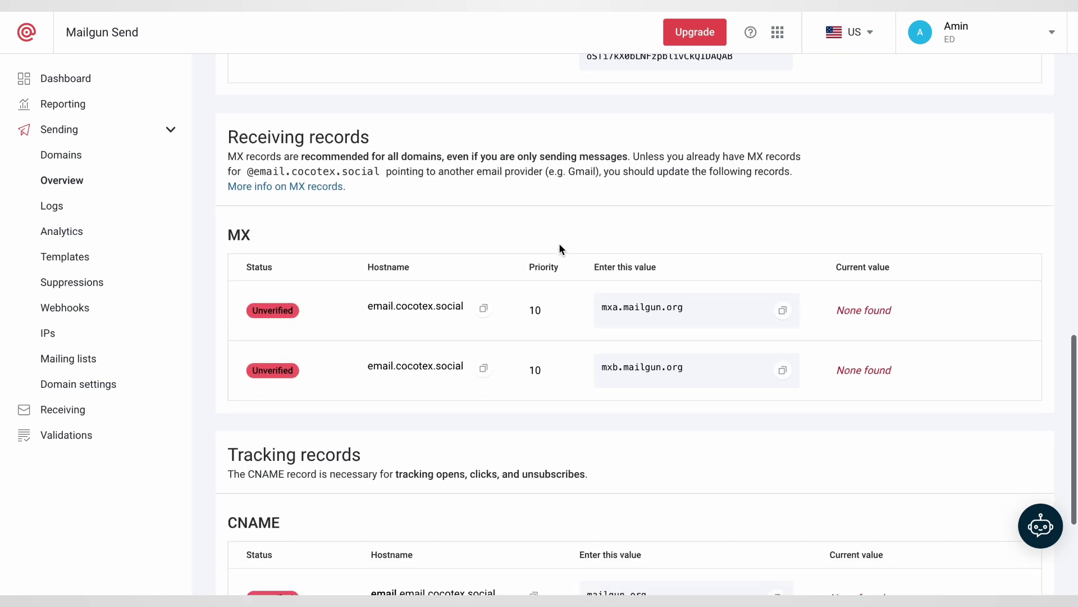
{"action": "scroll", "scroll_direction": "up", "scroll_amount": 3}
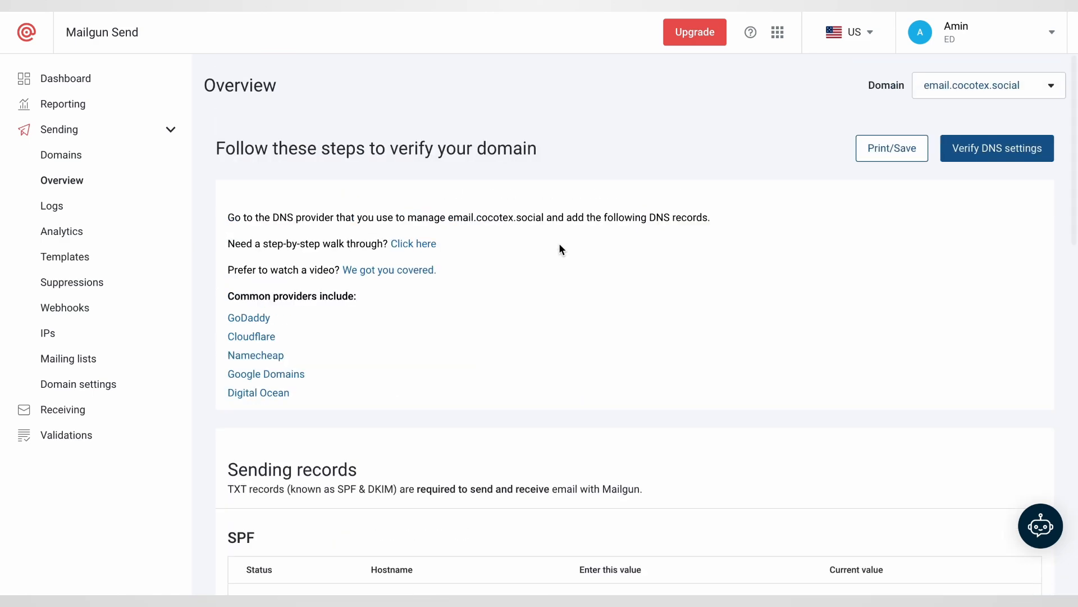
{"action": "scroll", "scroll_direction": "down", "scroll_amount": 3}
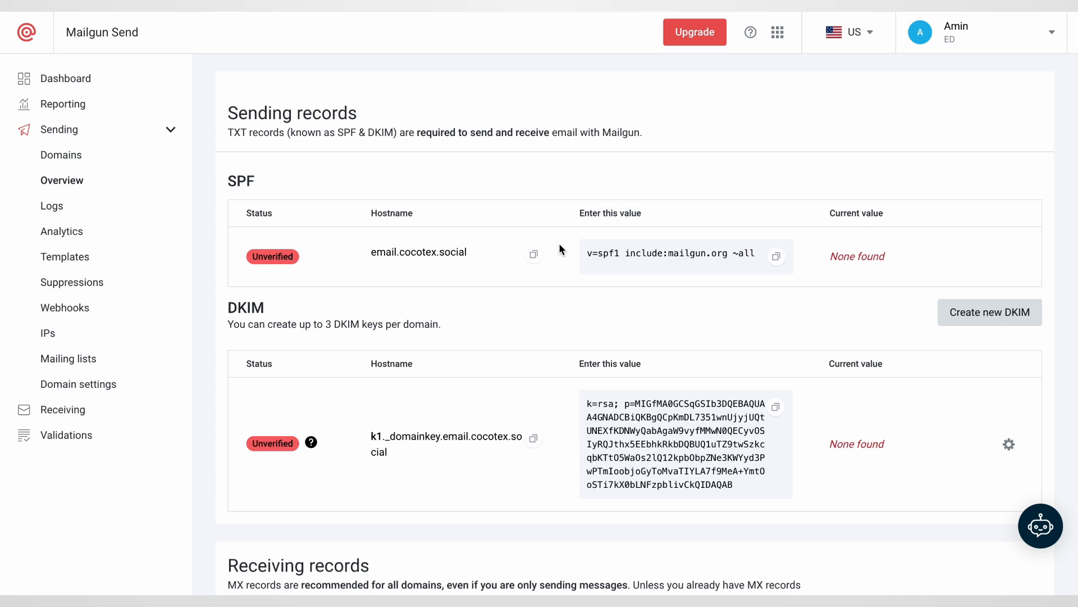
{"action": "left_click", "coordinate": [533, 255]}
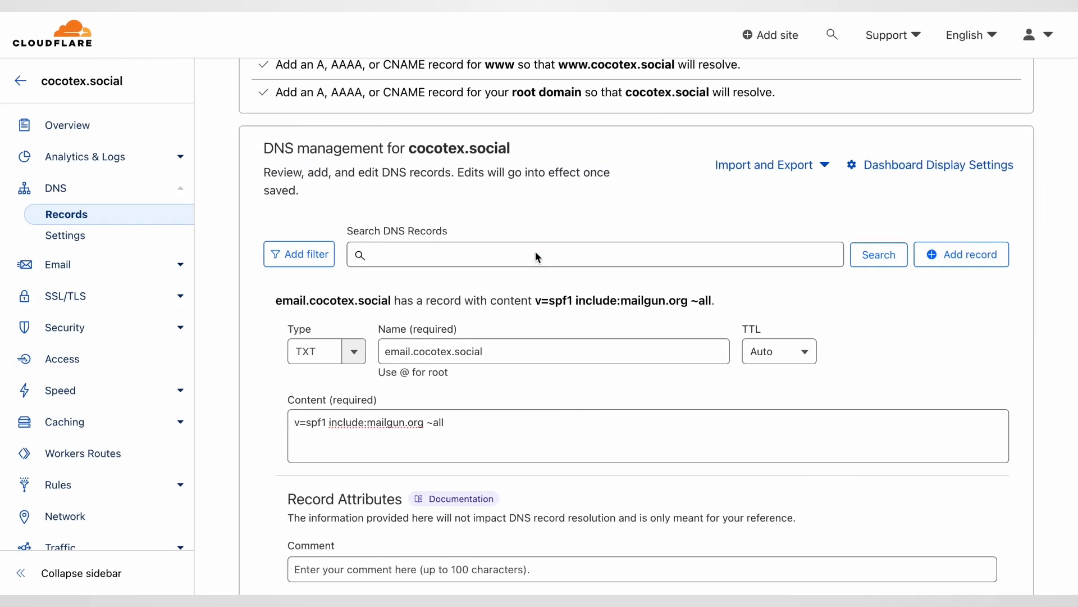
Step: Discard the stale form and save a TXT record with content v=spf1 include:mailgun.org ~all
{"action": "scroll", "scroll_direction": "down", "scroll_amount": 3}
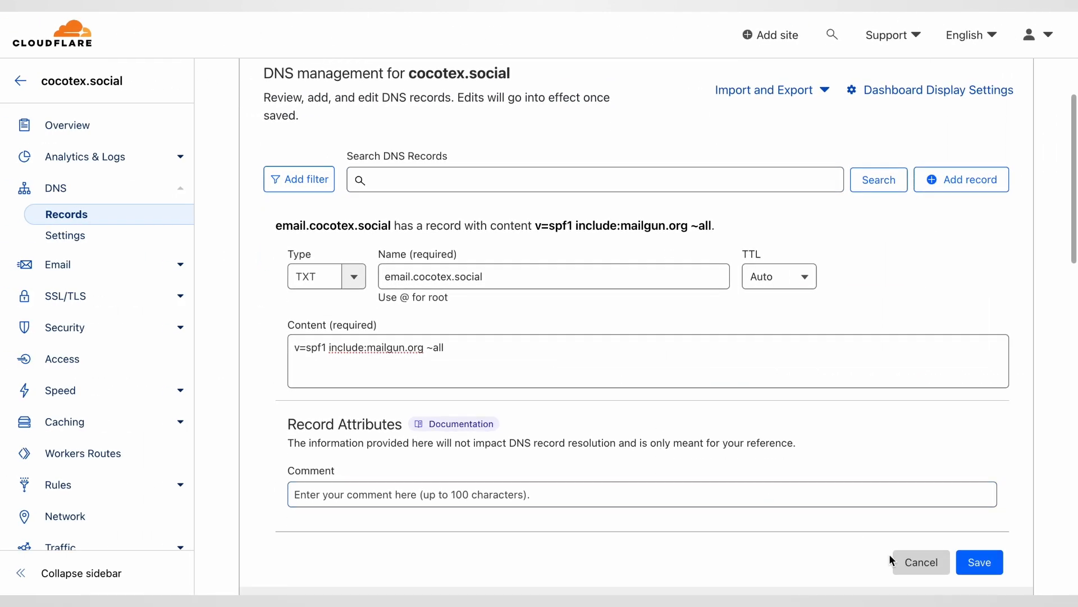
{"action": "left_click", "coordinate": [920, 562]}
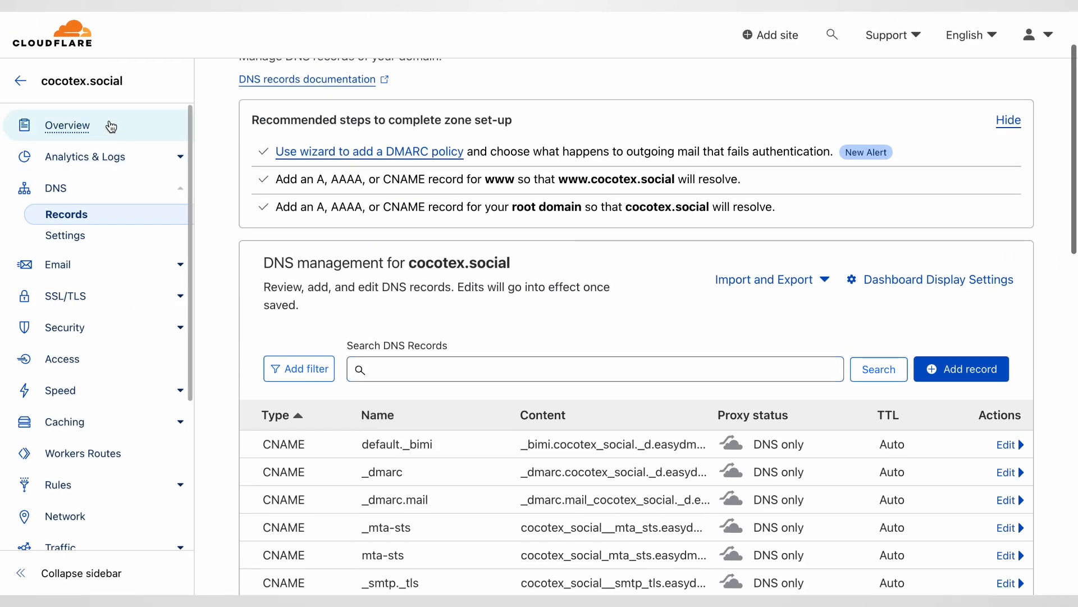
{"action": "mouse_move", "coordinate": [753, 307]}
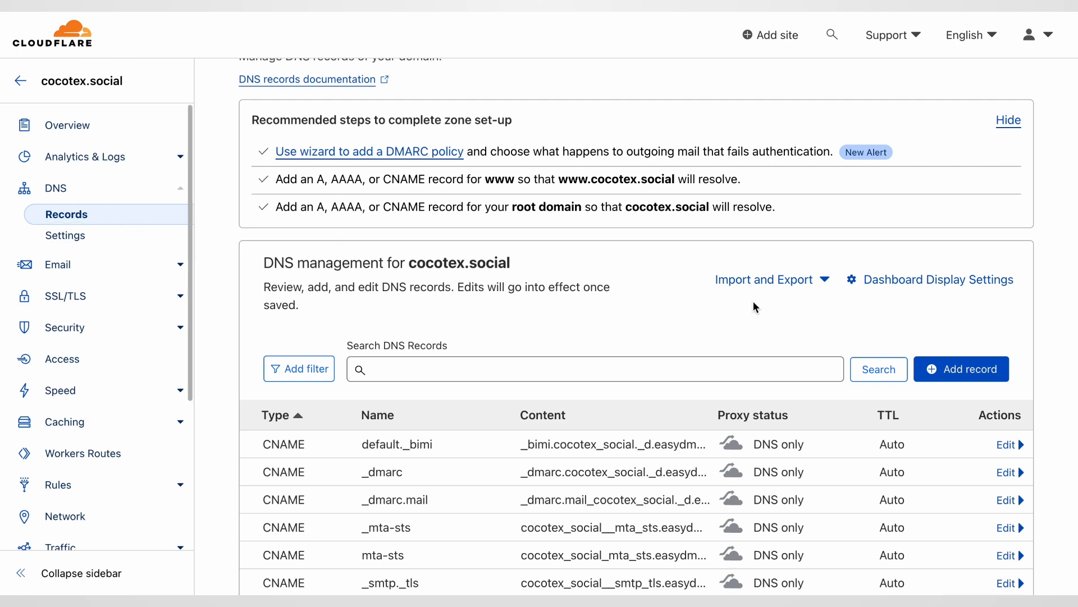
{"action": "mouse_move", "coordinate": [990, 369]}
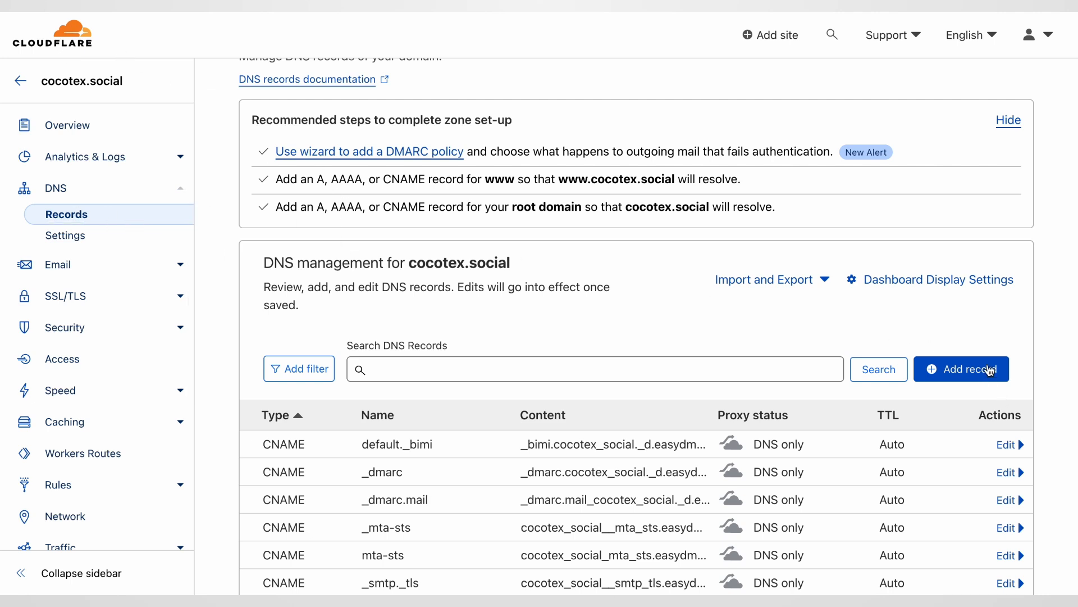
{"action": "left_click", "coordinate": [962, 368]}
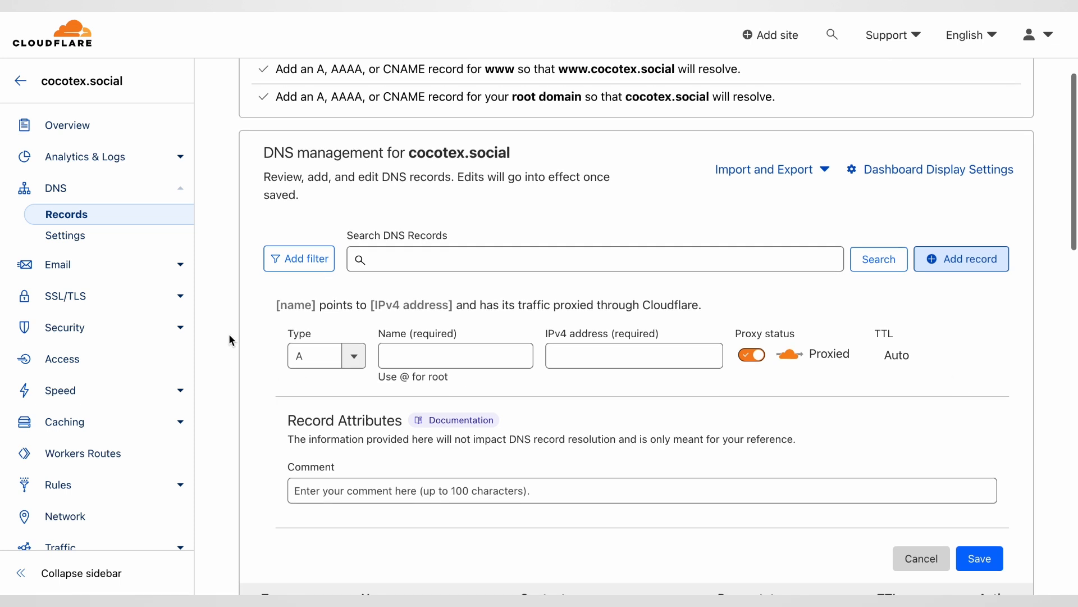
{"action": "type", "text": "TX"}
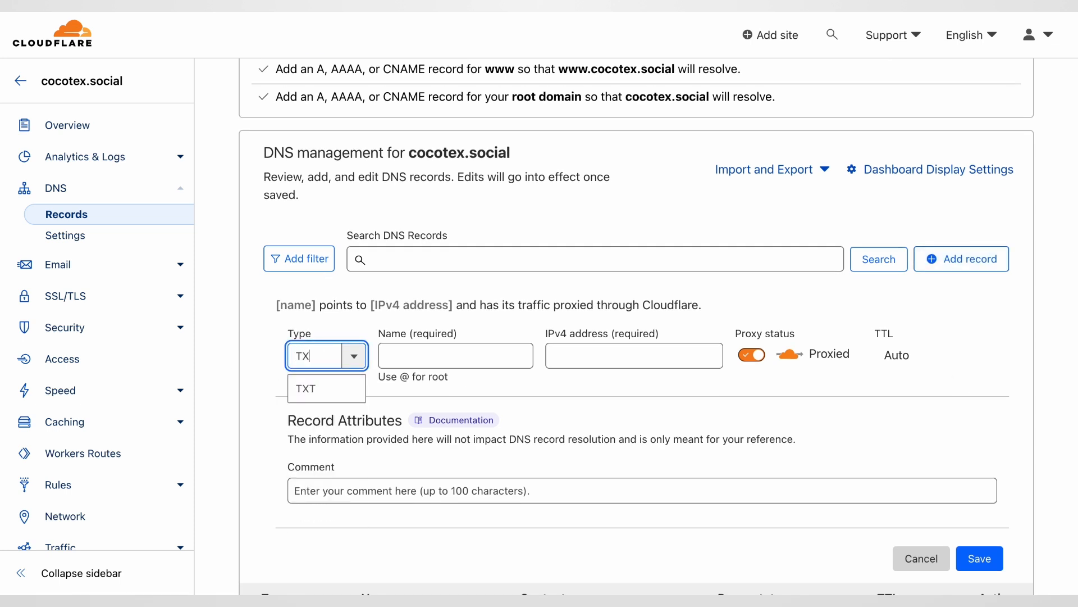
{"action": "left_click", "coordinate": [306, 388]}
{"action": "type", "text": "email.cocotex.social"}
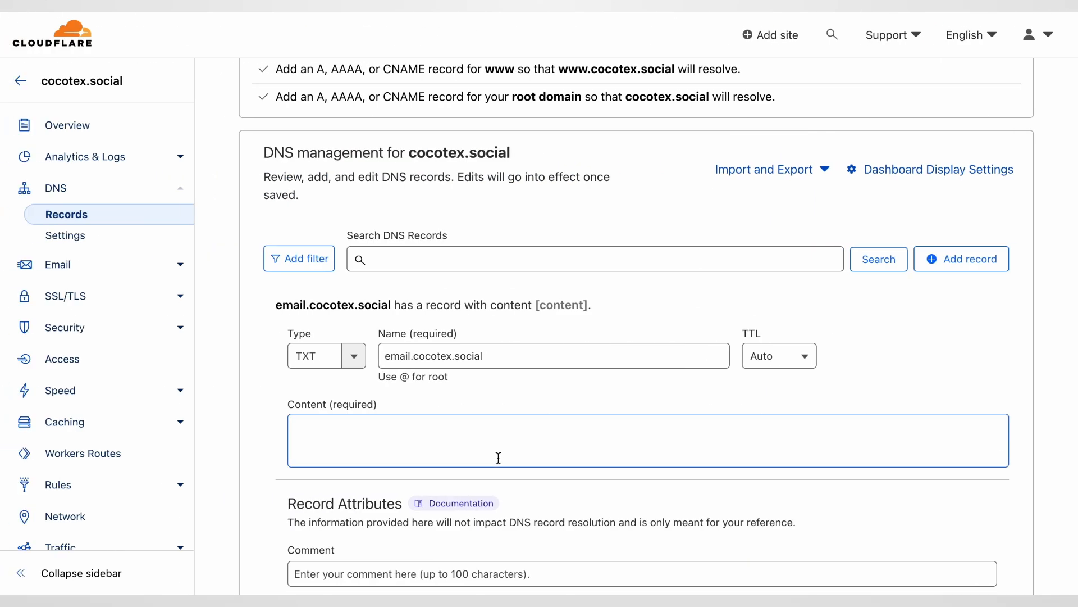
{"action": "type", "text": "v=spf1 include:mailgun.org ~all"}
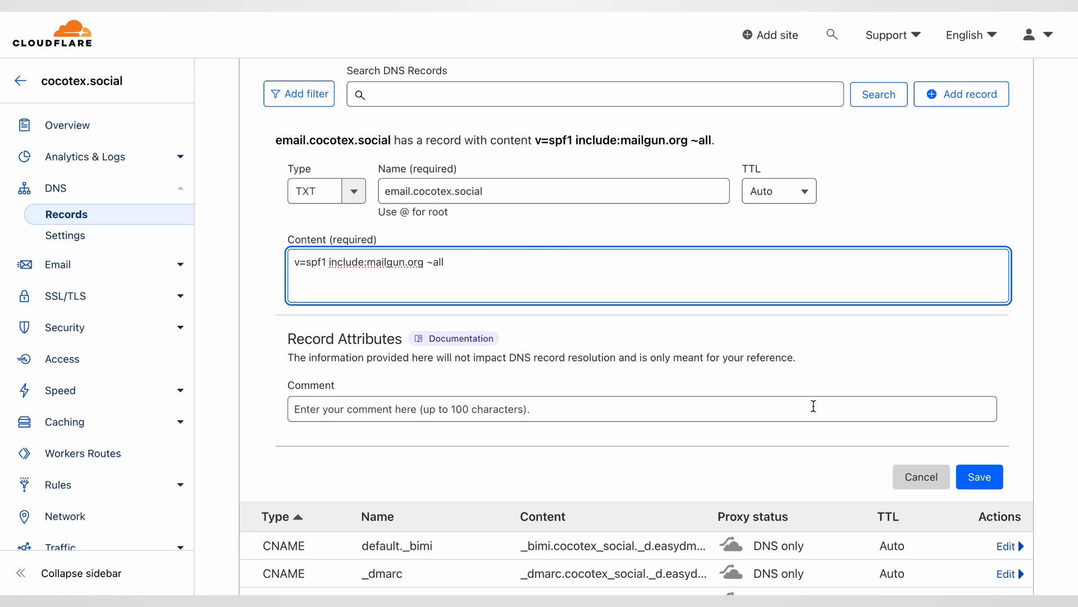
{"action": "left_click", "coordinate": [979, 476]}
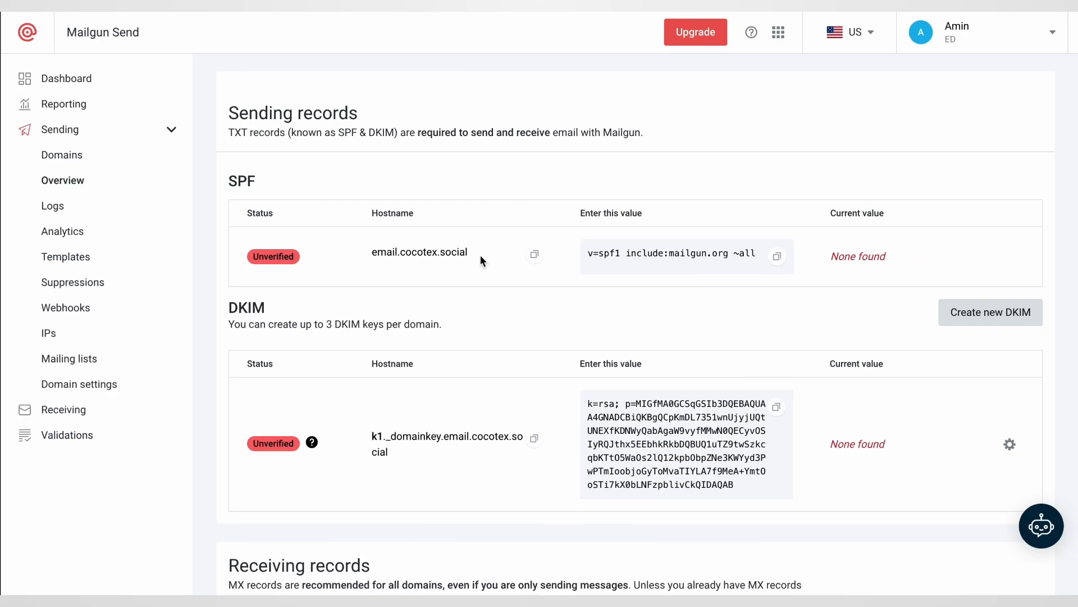
Step: Scroll to the DKIM table and copy the k1._domainkey record
{"action": "scroll", "scroll_direction": "down", "scroll_amount": 3}
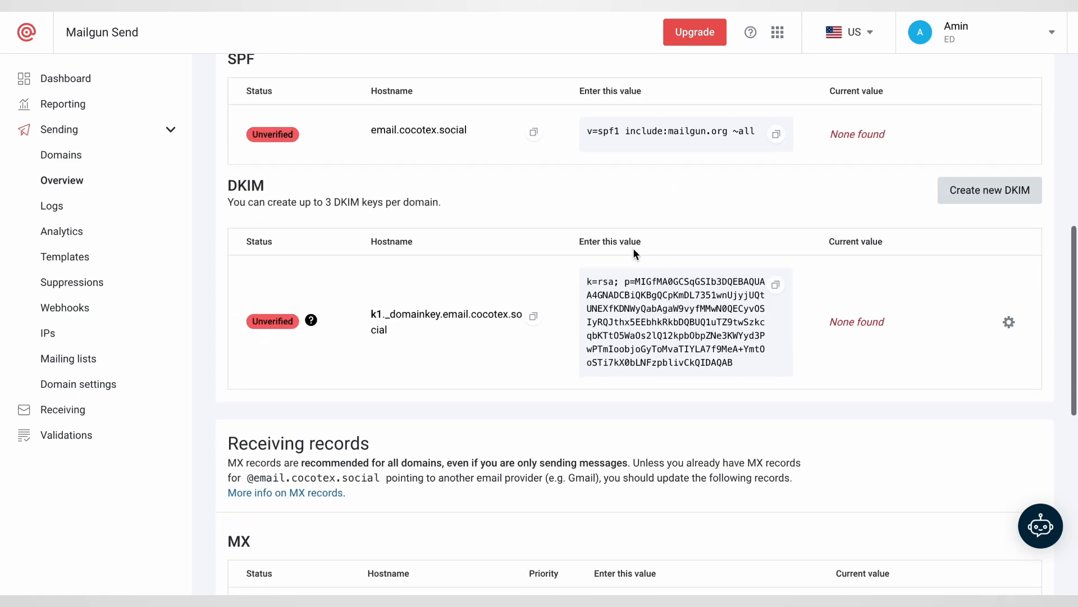
{"action": "scroll", "scroll_direction": "down", "scroll_amount": 3}
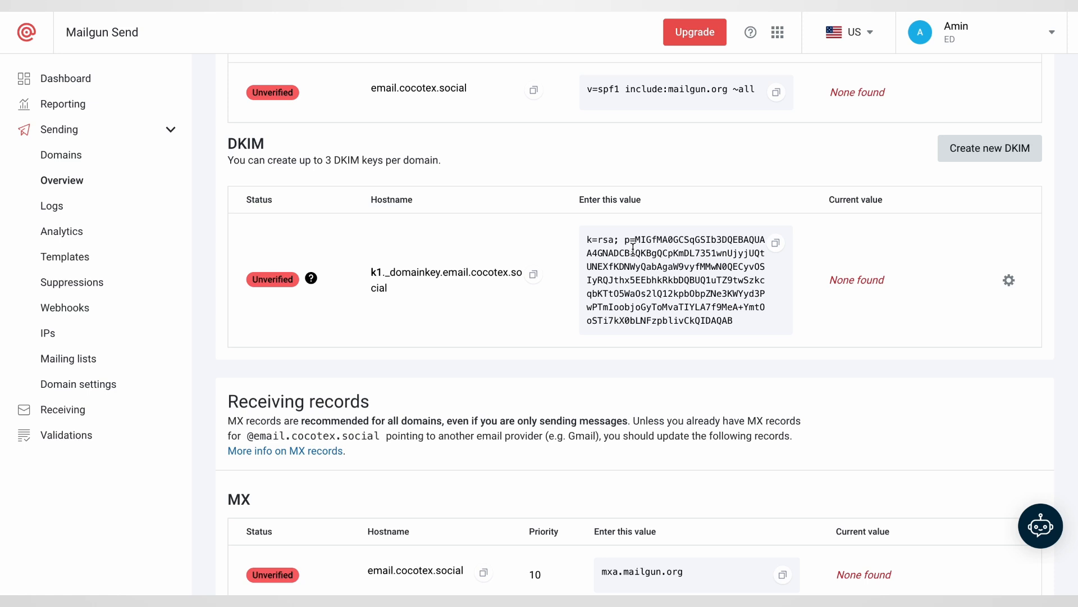
{"action": "mouse_move", "coordinate": [533, 273]}
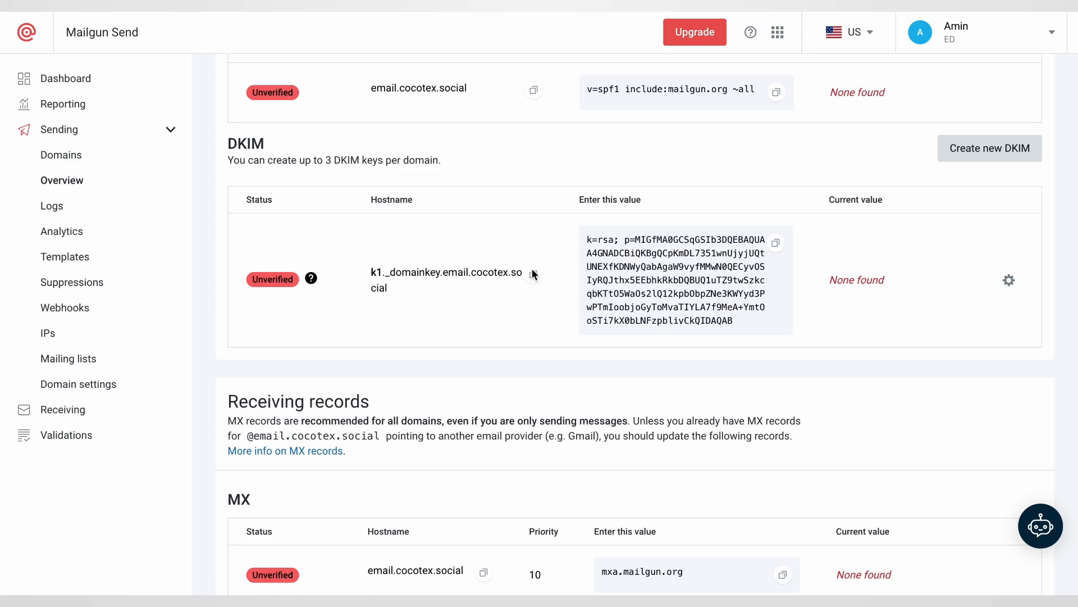
{"action": "left_click", "coordinate": [781, 573]}
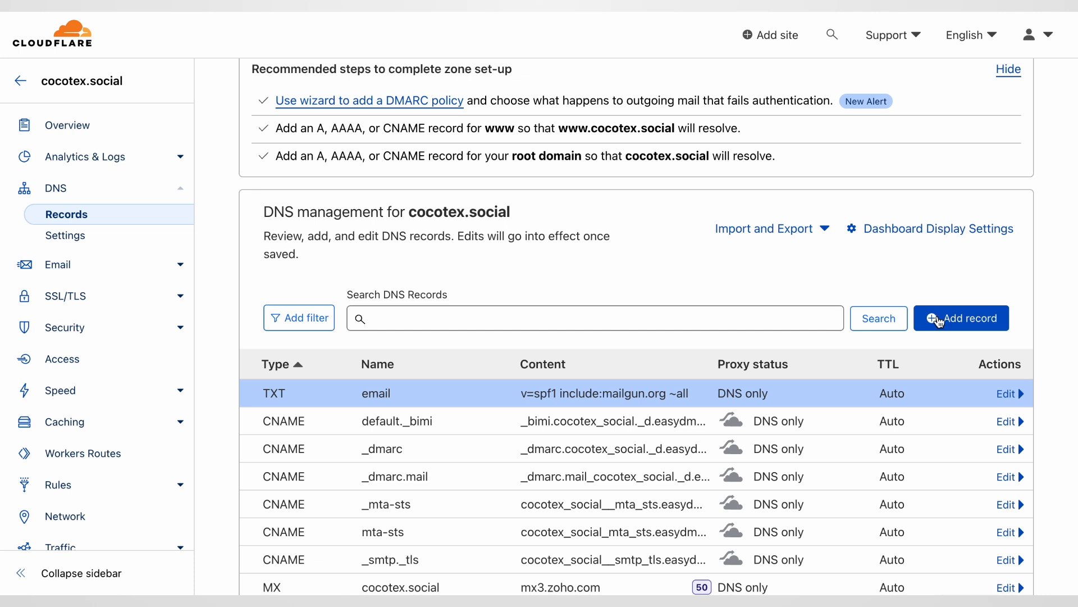
Step: Save a TXT record named k1._domainkey.email.cocotex.social holding the DKIM key
{"action": "left_click", "coordinate": [961, 318]}
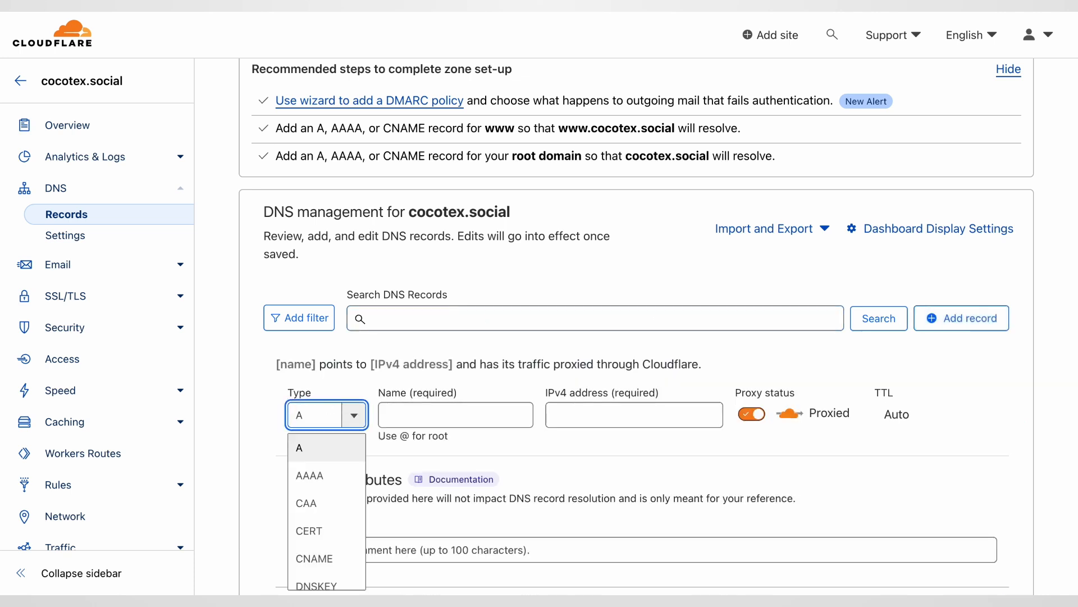
{"action": "type", "text": "TX"}
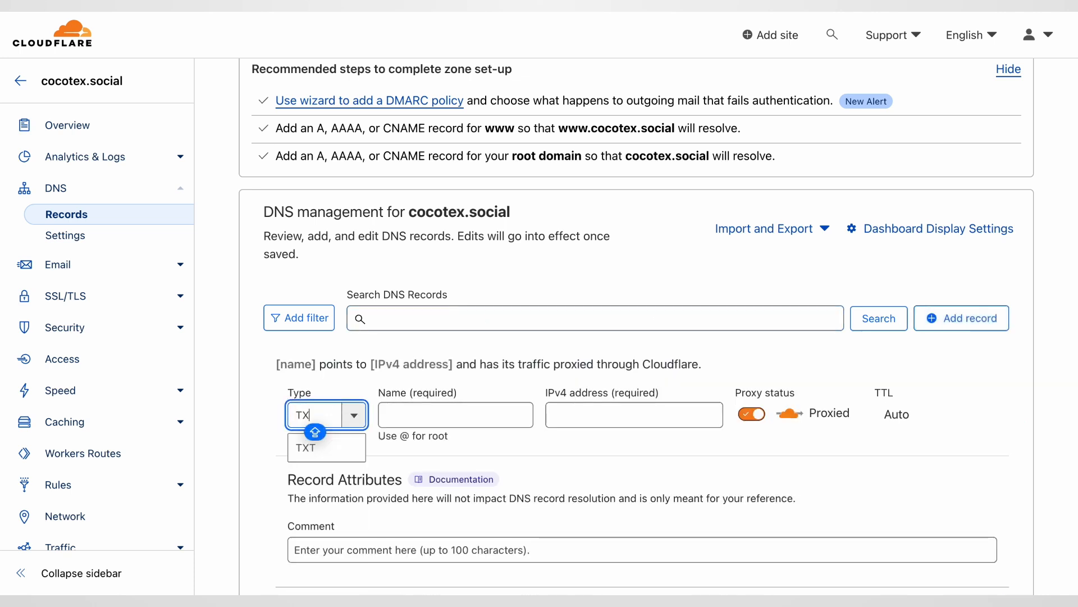
{"action": "left_click", "coordinate": [304, 447]}
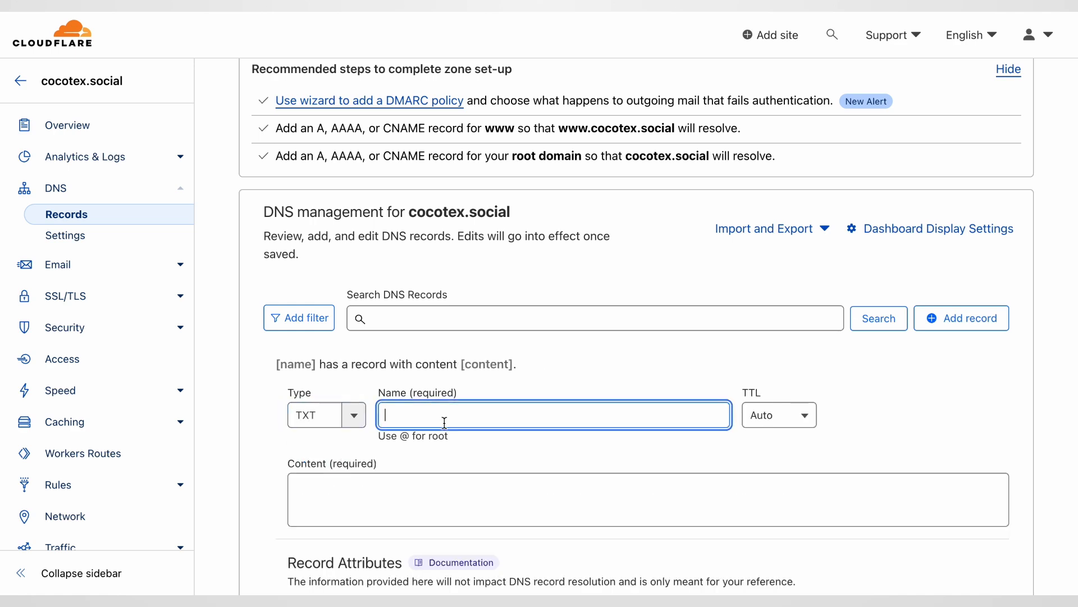
{"action": "type", "text": "k1._domainkey.email.cocotex.social"}
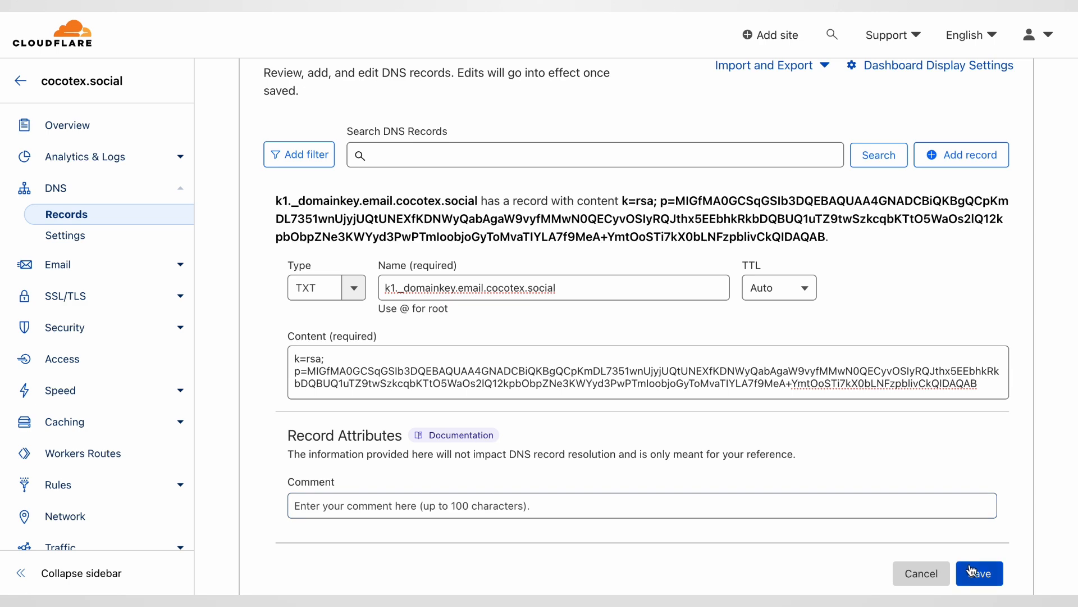
{"action": "left_click", "coordinate": [979, 573]}
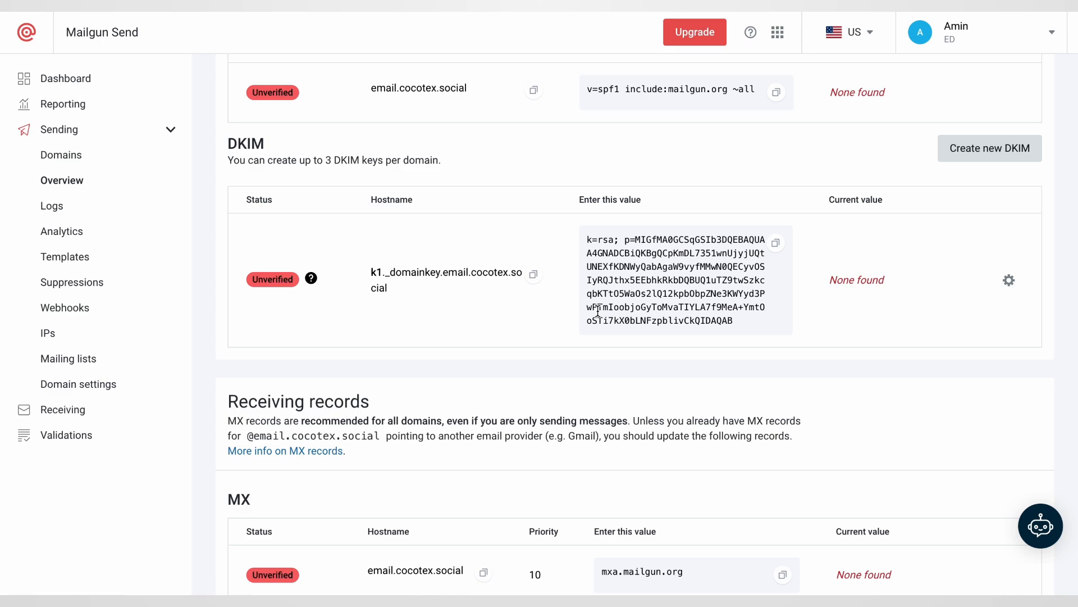
Step: Copy the first receiving MX hostname, email.cocotex.social
{"action": "scroll", "scroll_direction": "down", "scroll_amount": 3}
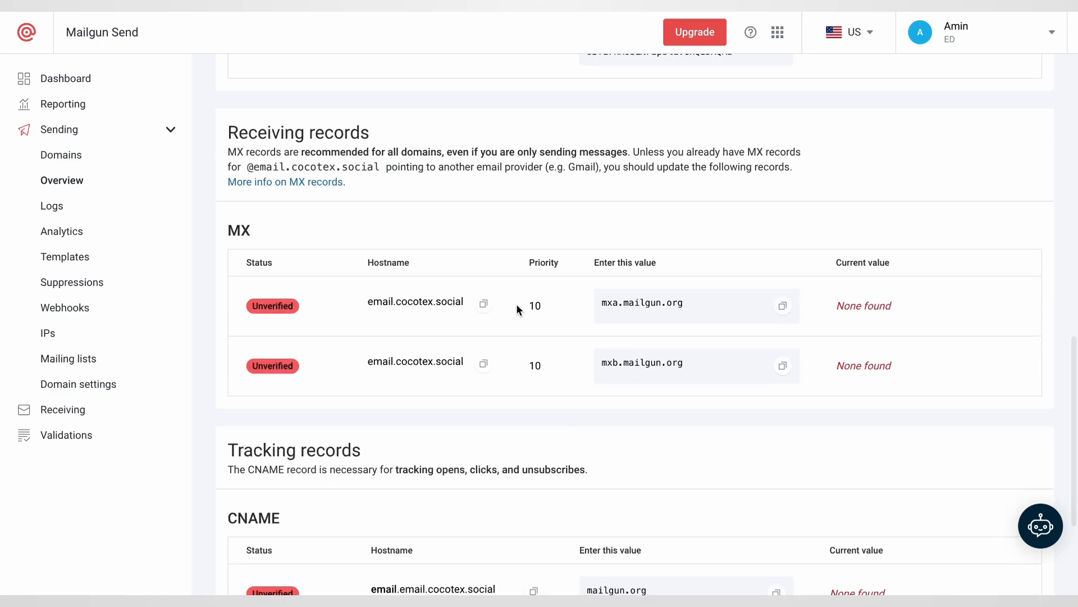
{"action": "scroll", "scroll_direction": "up", "scroll_amount": 3}
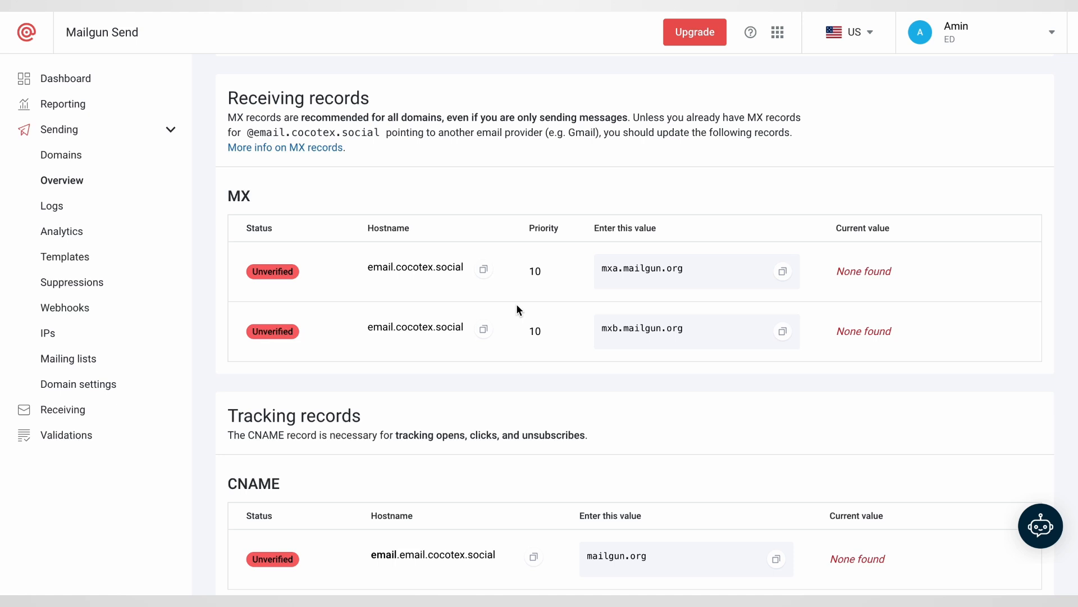
{"action": "mouse_move", "coordinate": [496, 279]}
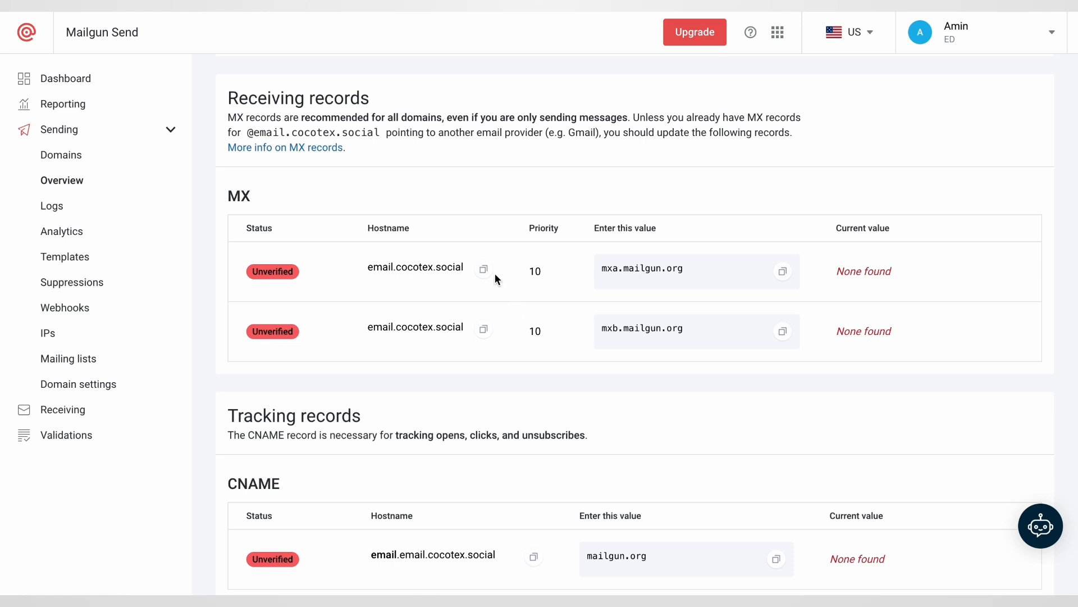
{"action": "left_click", "coordinate": [484, 269]}
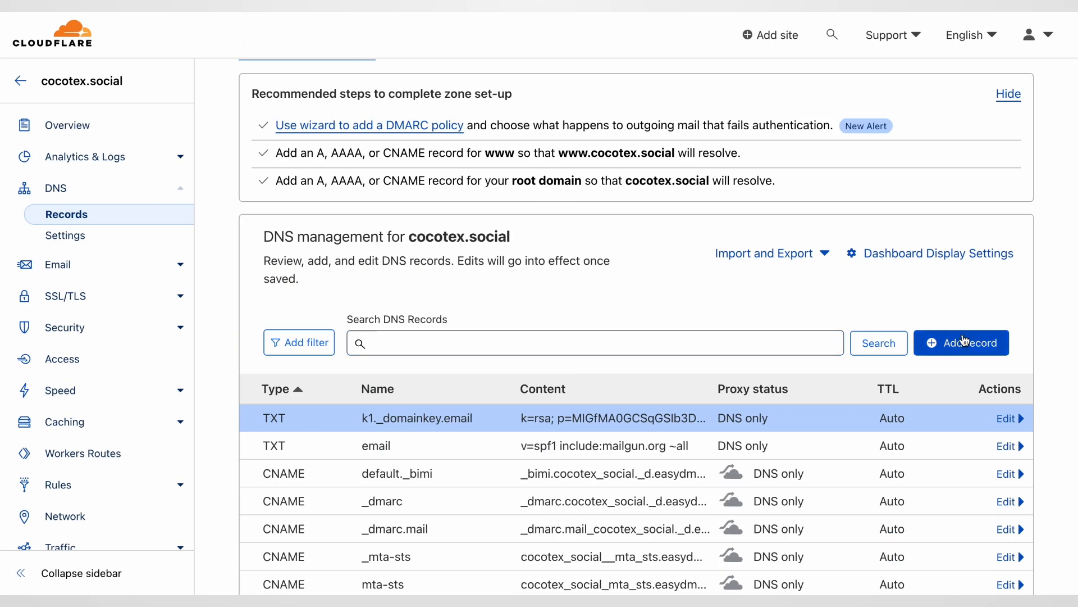
Step: Save an MX record for email.cocotex.social pointing to mxa.mailgun.org, priority 10
{"action": "left_click", "coordinate": [961, 343]}
{"action": "type", "text": "MX"}
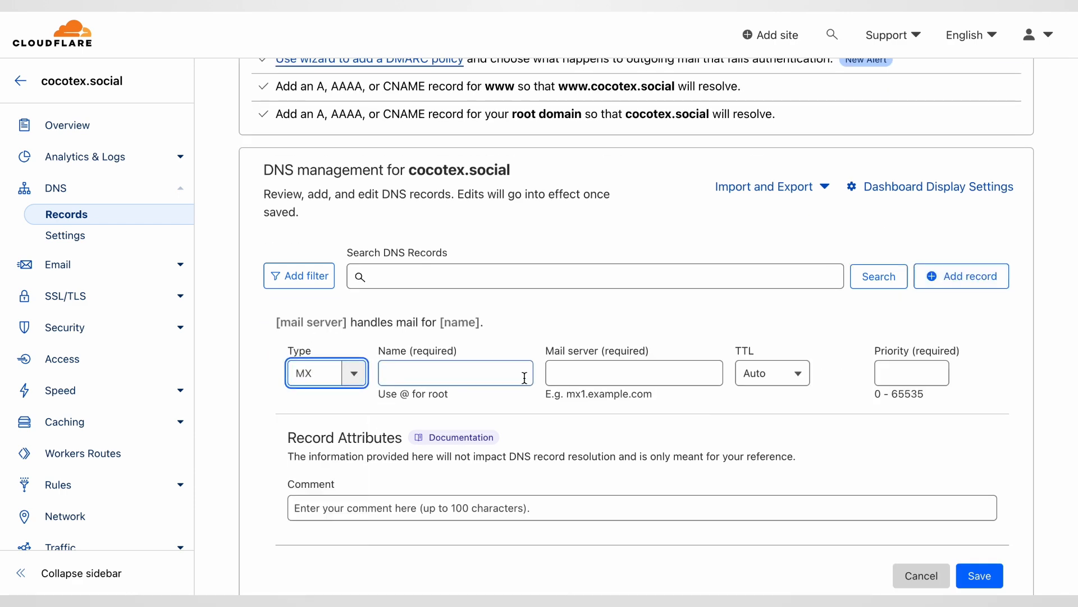
{"action": "type", "text": "email.cocotex.social"}
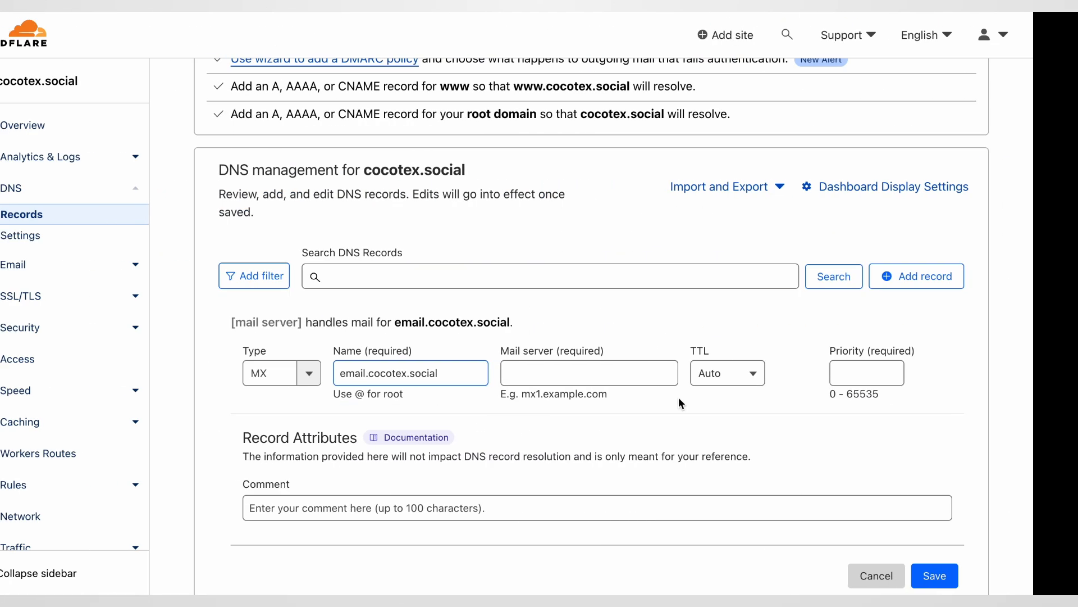
{"action": "type", "text": "mxa.mailgun.org"}
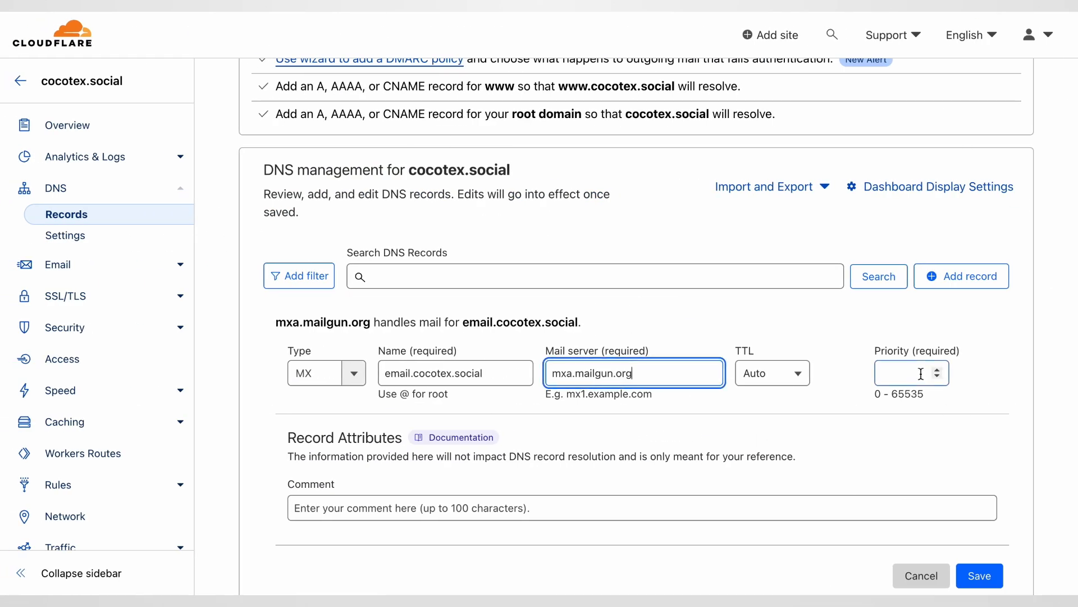
{"action": "type", "text": "10"}
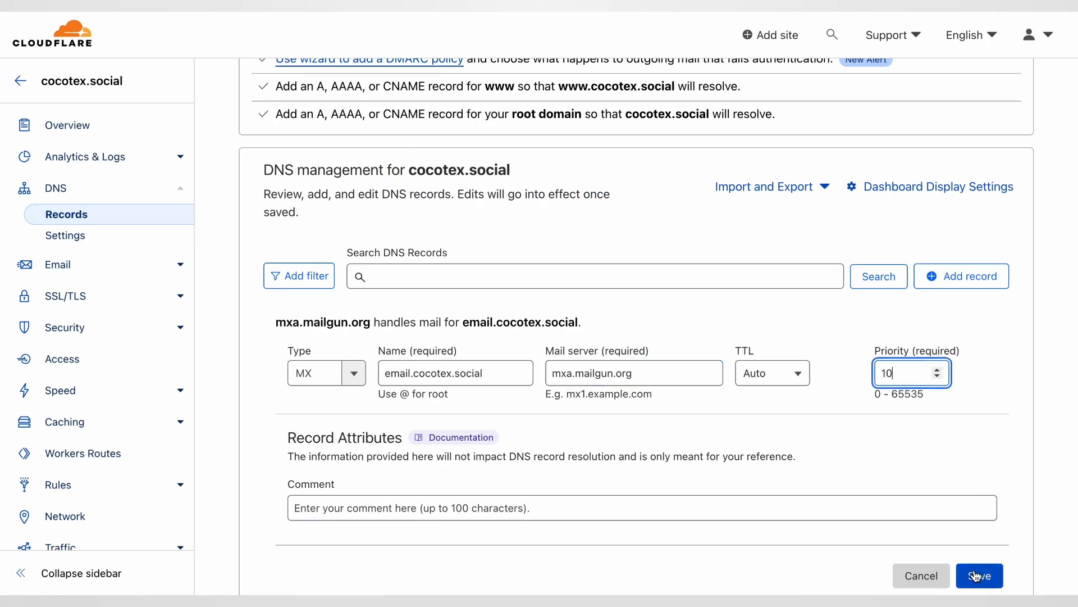
{"action": "left_click", "coordinate": [980, 576]}
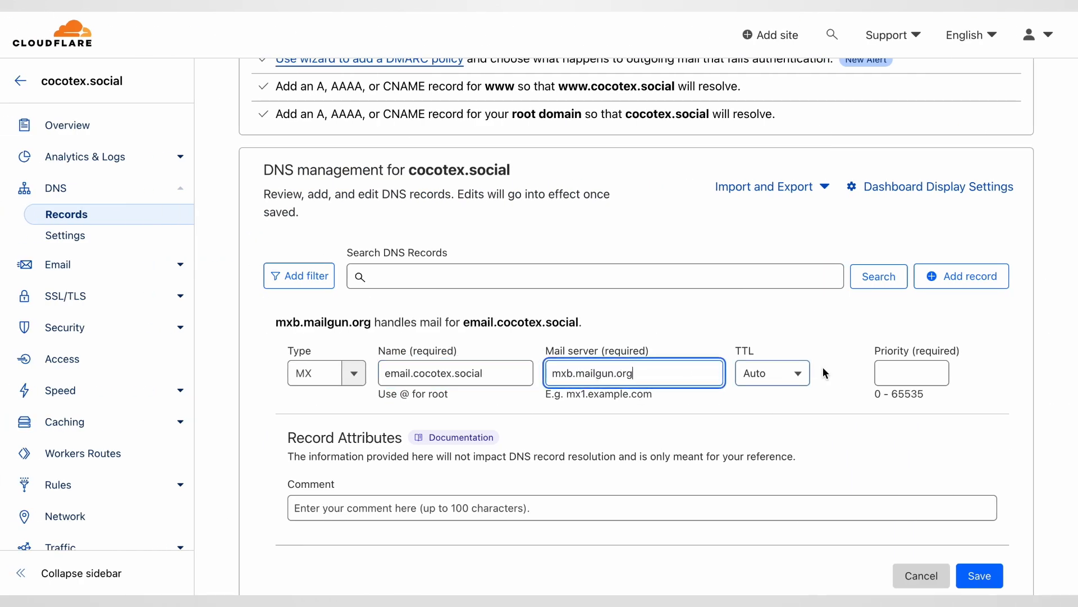
Step: Set priority 10 on the mxb.mailgun.org MX record and save it
{"action": "type", "text": "10"}
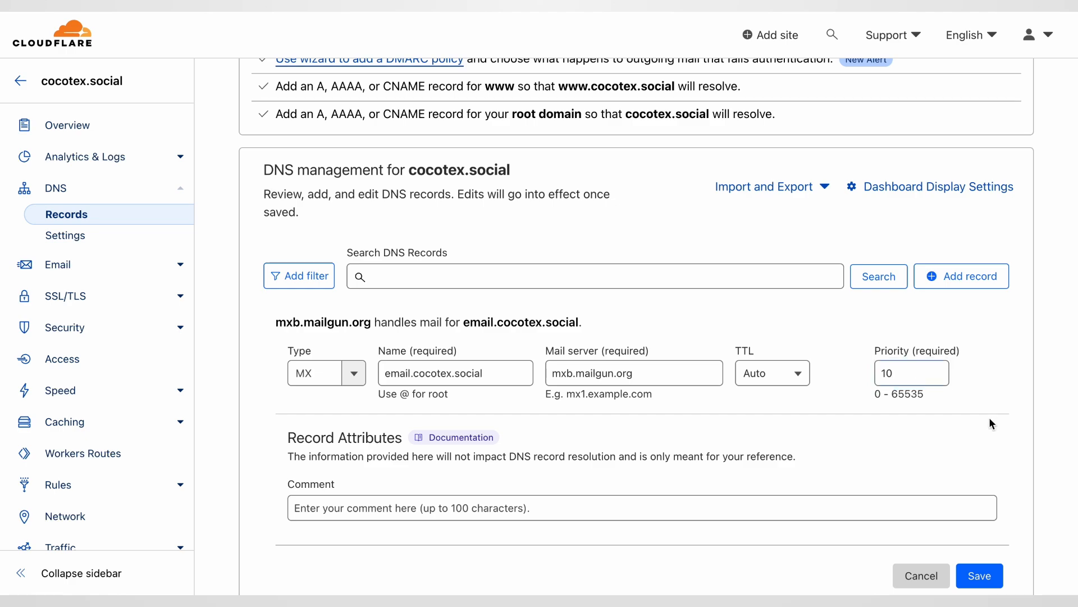
{"action": "mouse_move", "coordinate": [808, 471]}
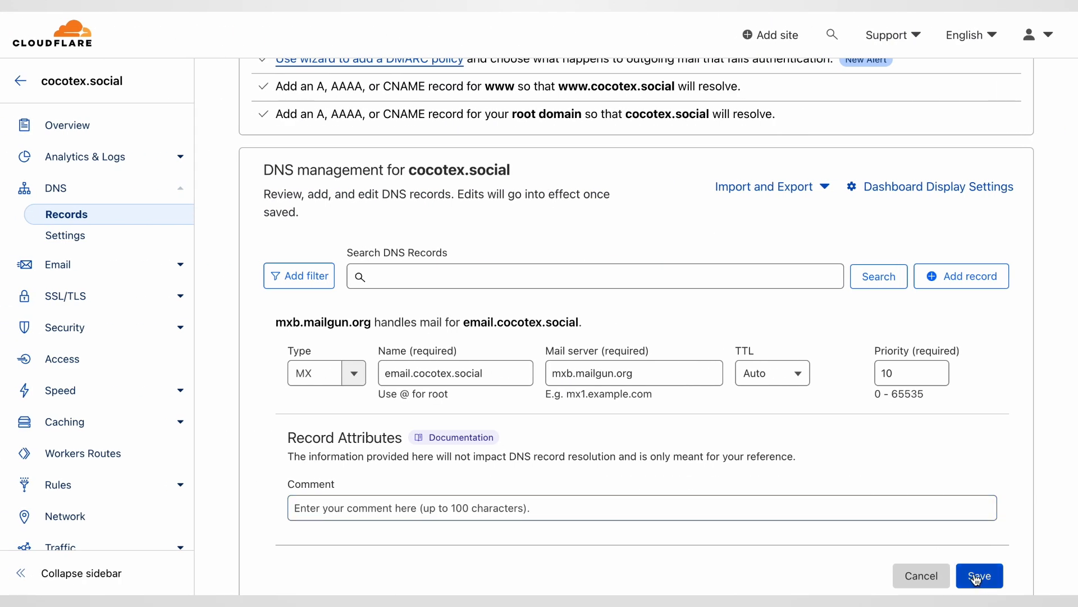
{"action": "left_click", "coordinate": [979, 576]}
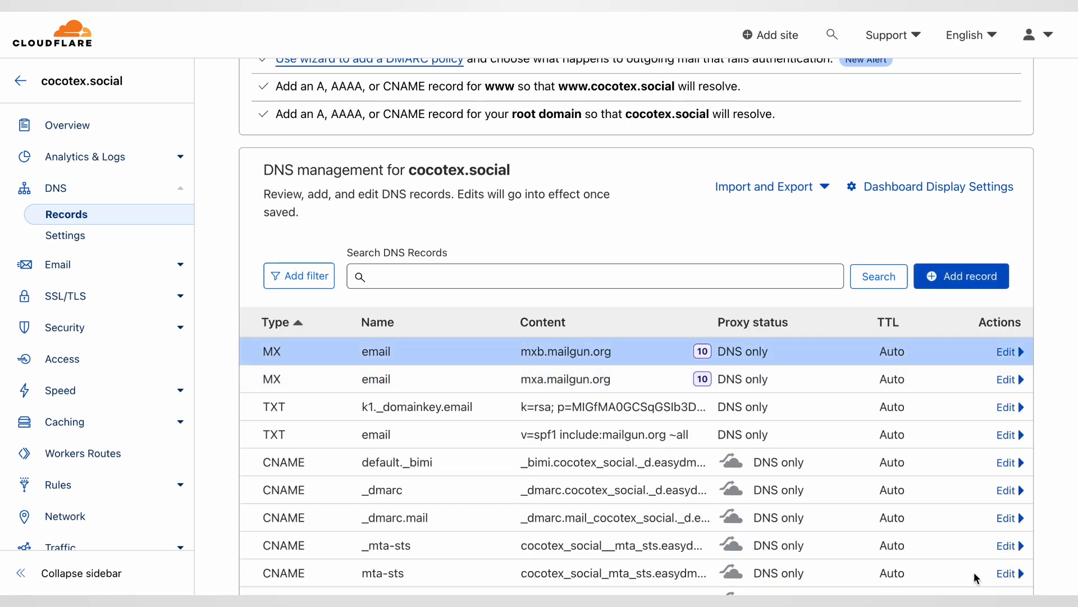
Step: Copy the tracking CNAME hostname from Mailgun's DNS records
{"action": "scroll", "scroll_direction": "up", "scroll_amount": 3}
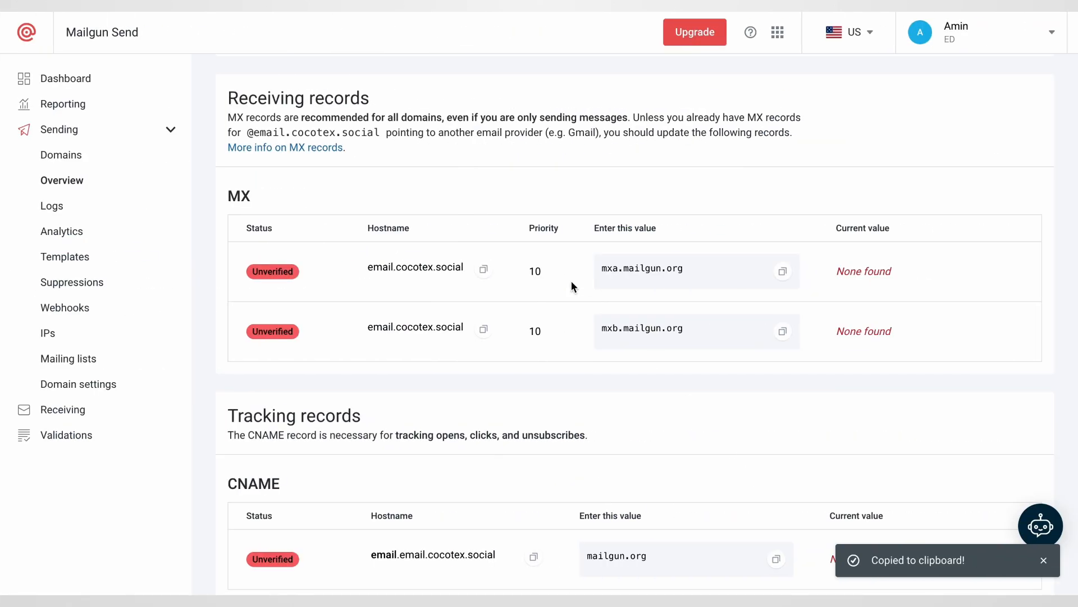
{"action": "scroll", "scroll_direction": "down", "scroll_amount": 3}
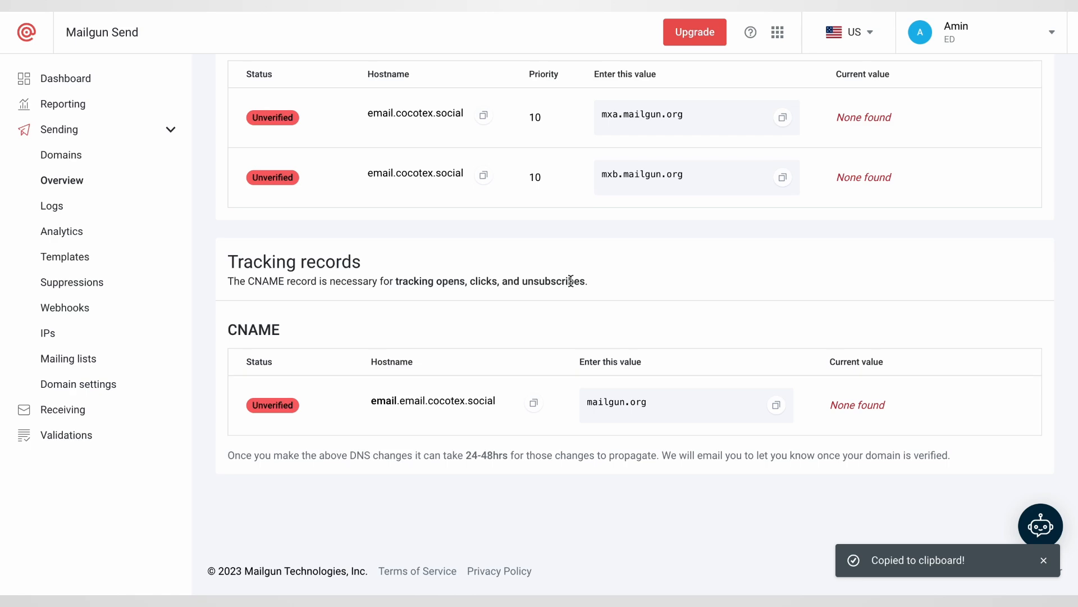
{"action": "left_click", "coordinate": [533, 403]}
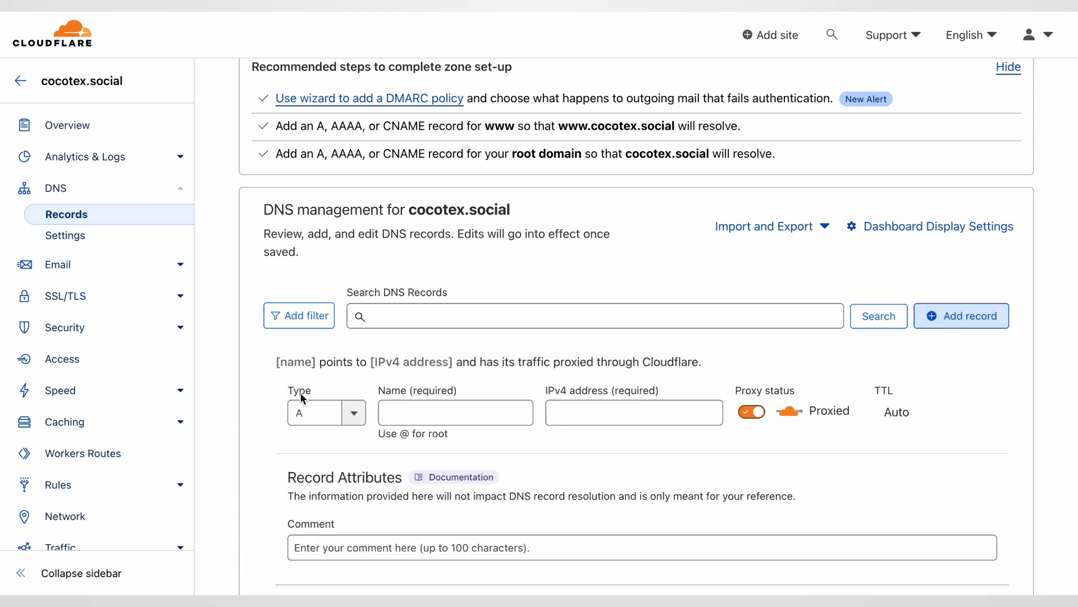
Step: Save a DNS-only CNAME record email.email targeting mailgun.org
{"action": "left_click", "coordinate": [325, 411]}
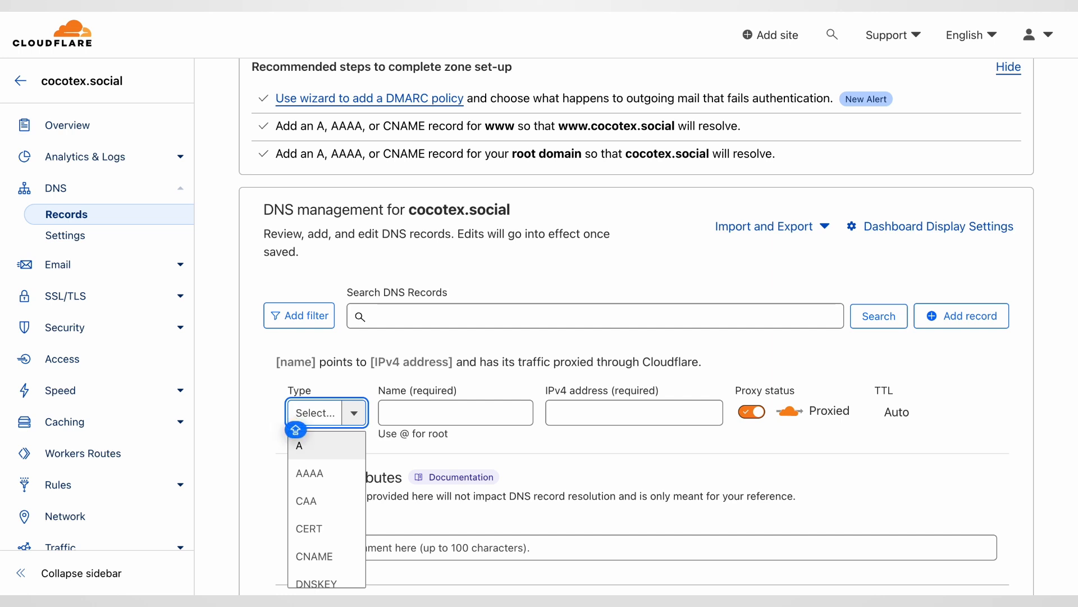
{"action": "left_click", "coordinate": [314, 556]}
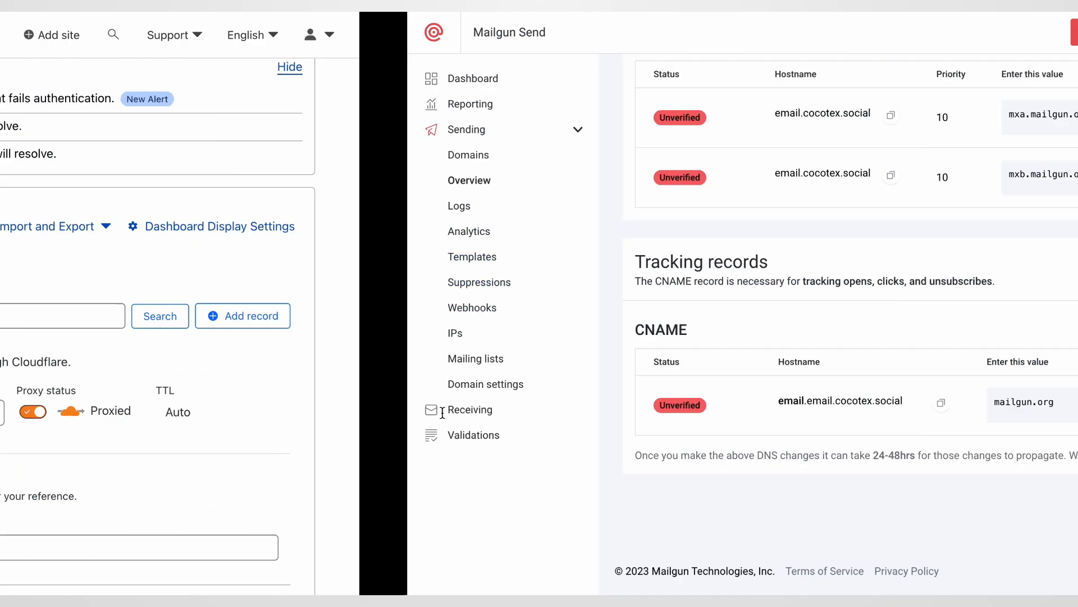
{"action": "left_click", "coordinate": [773, 404]}
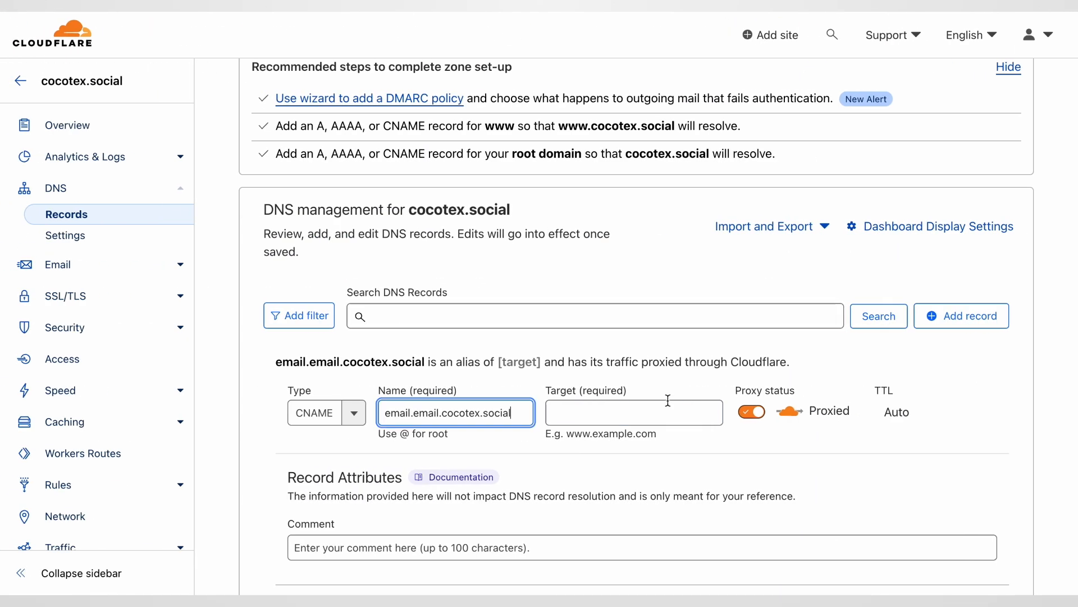
{"action": "left_click", "coordinate": [750, 411]}
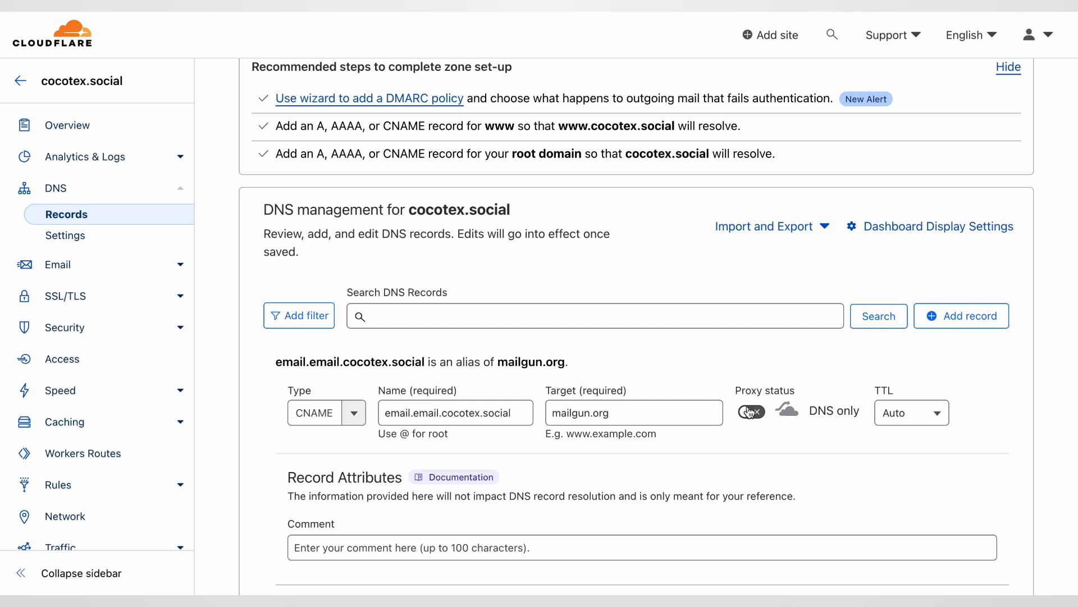
{"action": "scroll", "scroll_direction": "down", "scroll_amount": 3}
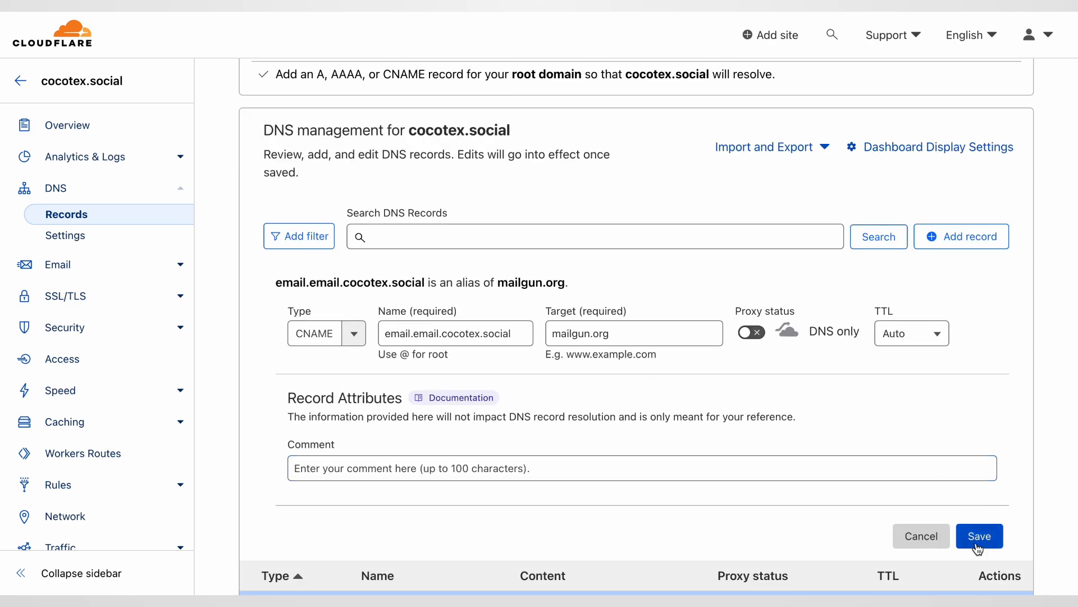
{"action": "left_click", "coordinate": [980, 536]}
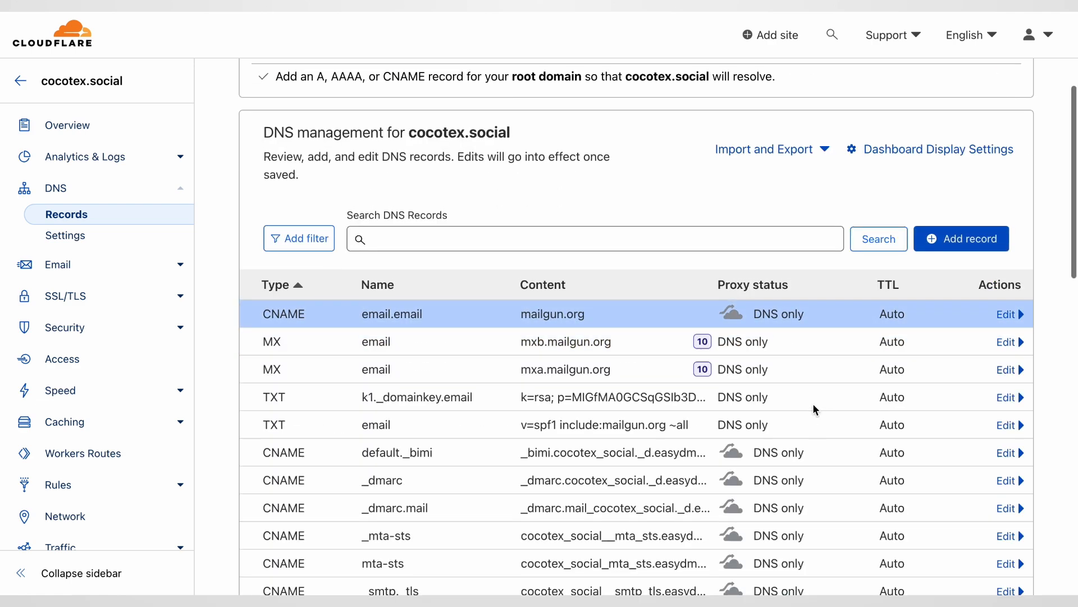
Step: Run Verify DNS settings and review SPF, both MX, CNAME and DKIM statuses
{"action": "left_click", "coordinate": [814, 404]}
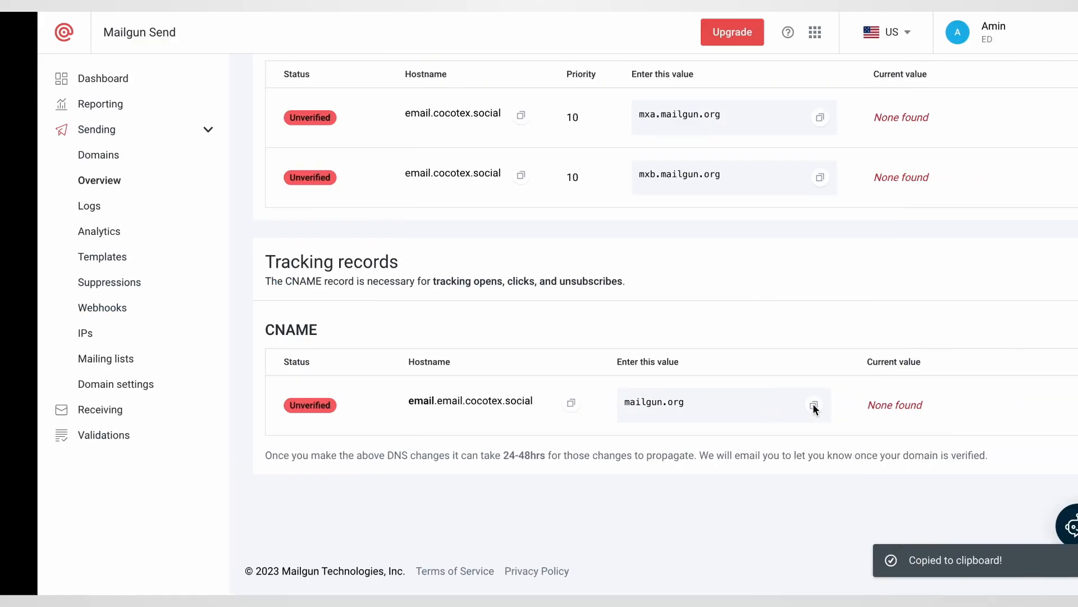
{"action": "scroll", "scroll_direction": "up", "scroll_amount": 3}
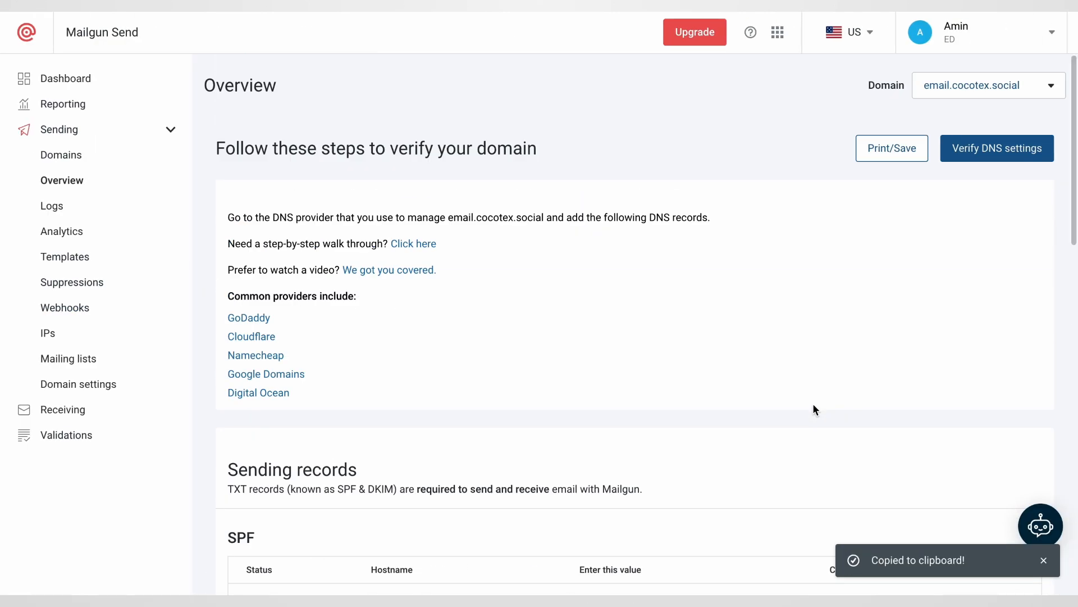
{"action": "left_click", "coordinate": [996, 147]}
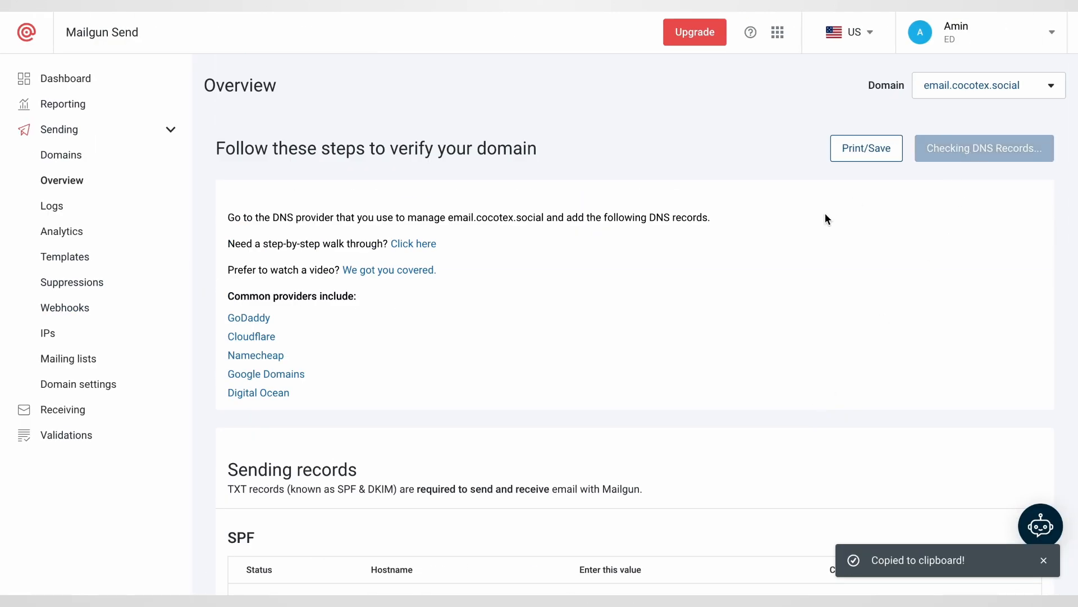
{"action": "mouse_move", "coordinate": [726, 280]}
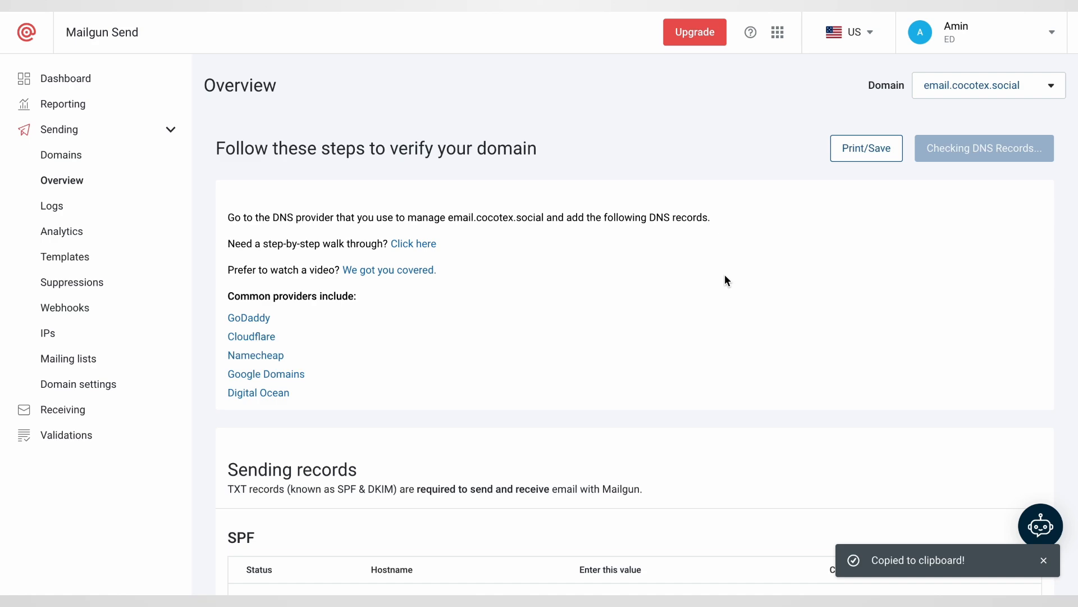
{"action": "scroll", "scroll_direction": "down", "scroll_amount": 3}
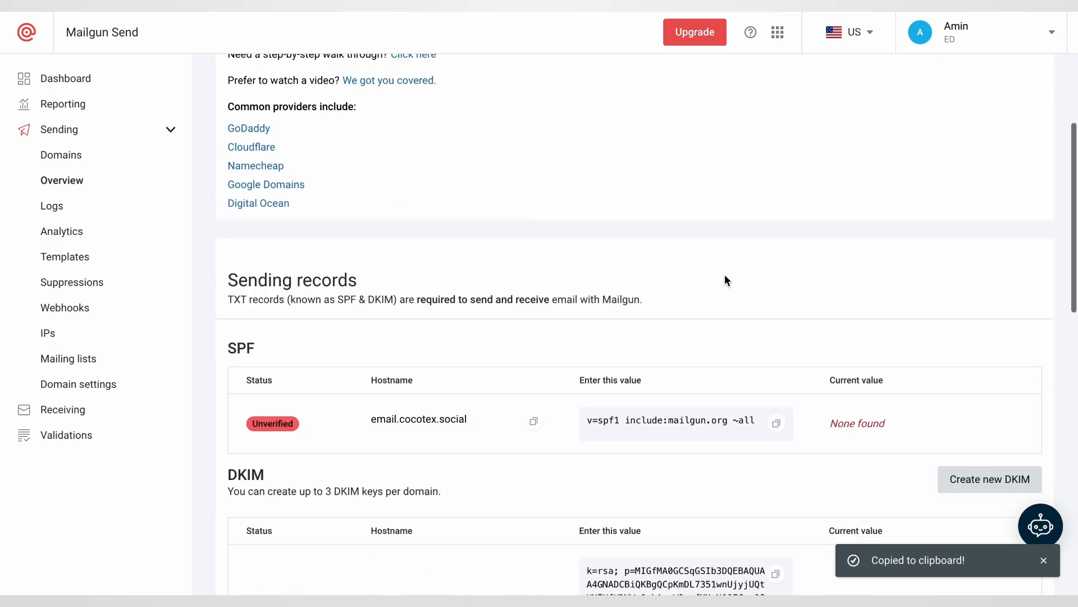
{"action": "scroll", "scroll_direction": "up", "scroll_amount": 3}
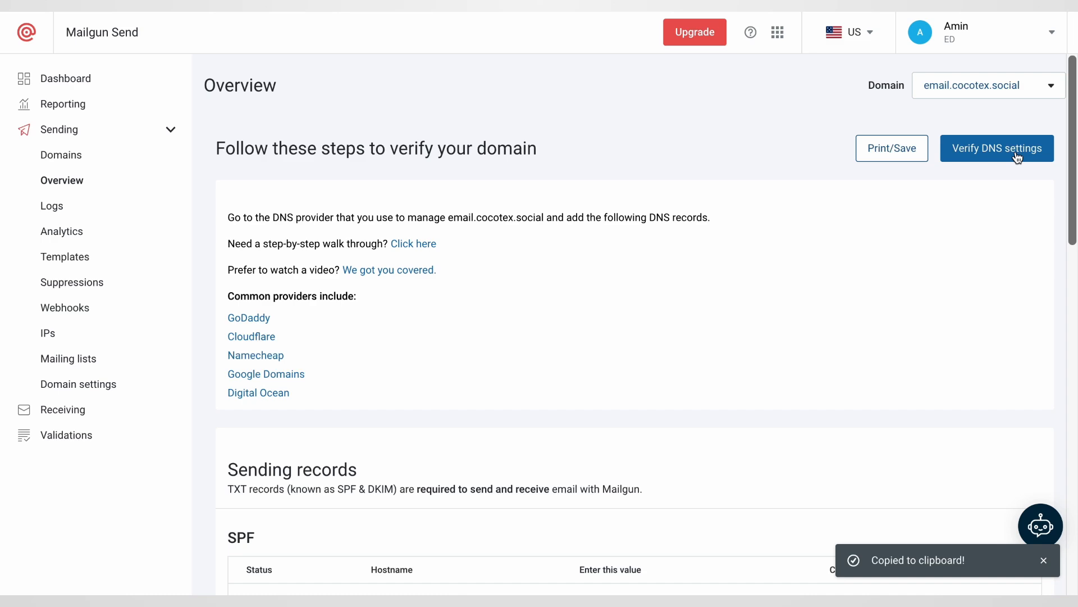
{"action": "mouse_move", "coordinate": [740, 300]}
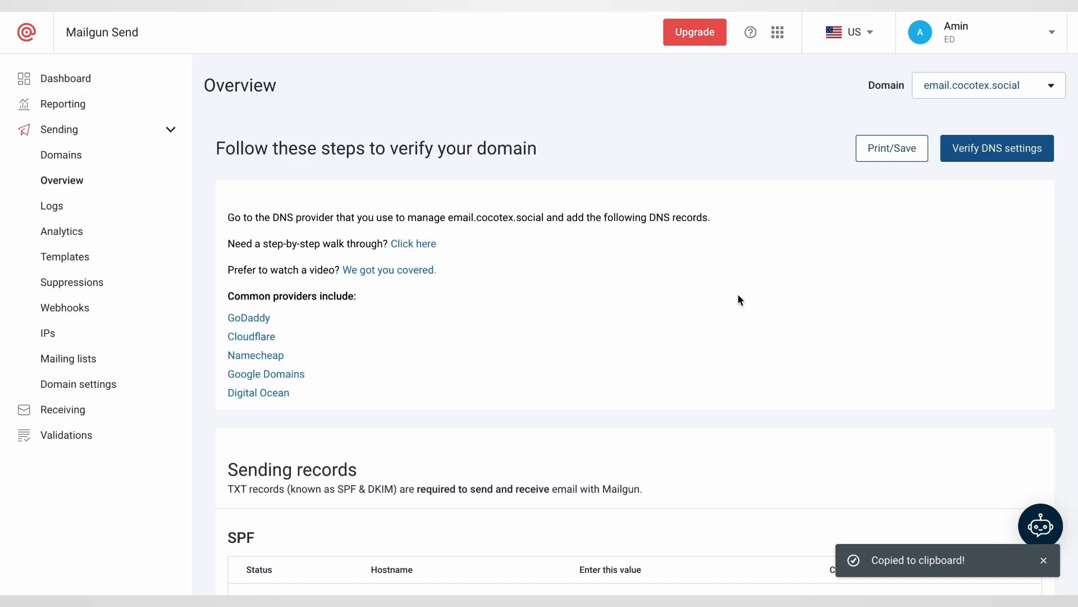
{"action": "scroll", "scroll_direction": "down", "scroll_amount": 3}
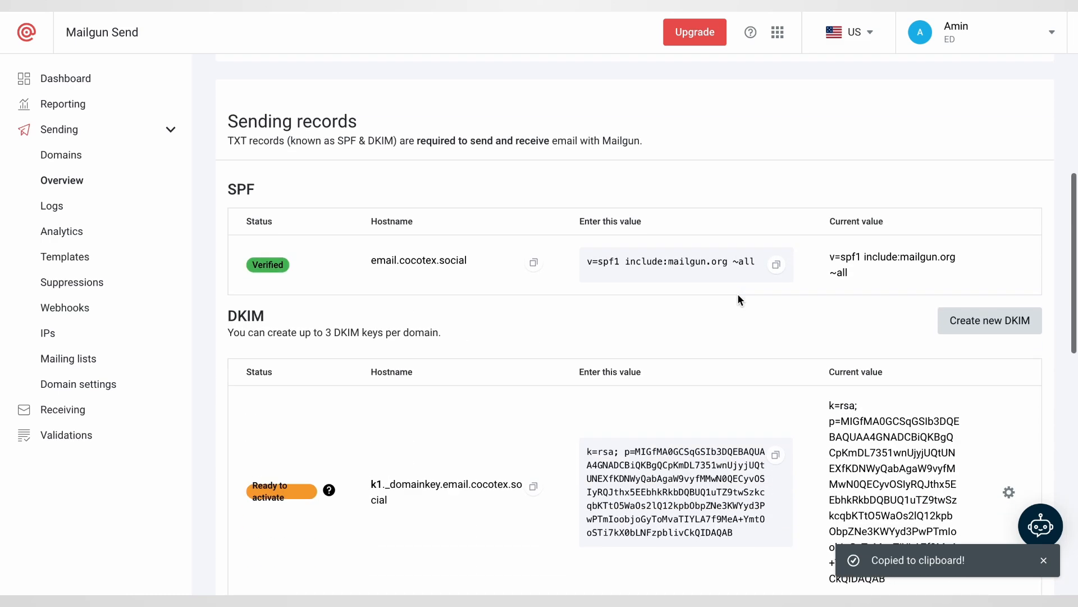
{"action": "scroll", "scroll_direction": "down", "scroll_amount": 3}
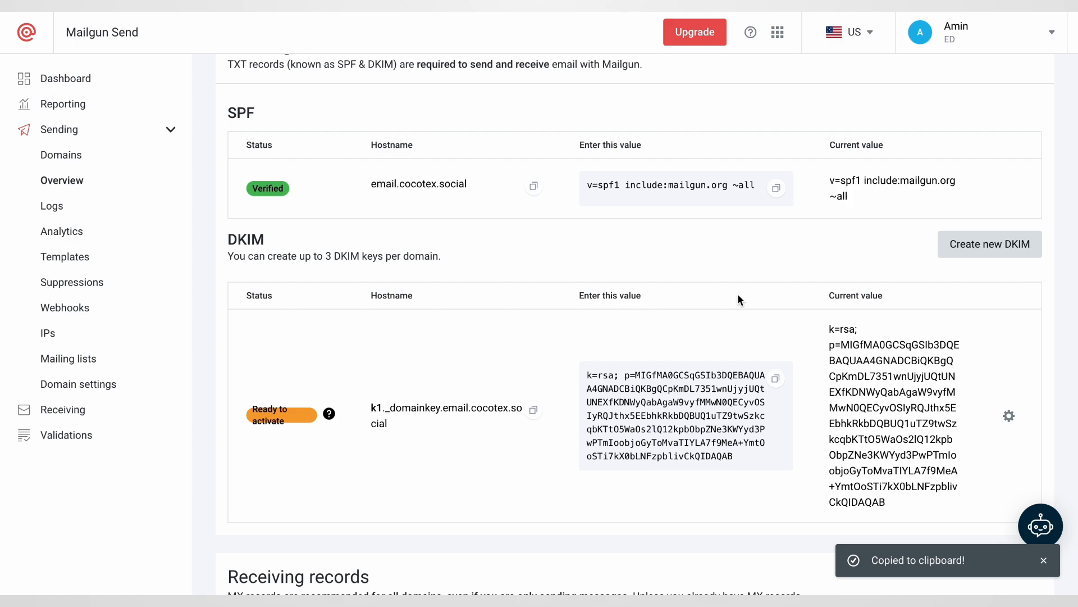
{"action": "scroll", "scroll_direction": "down", "scroll_amount": 3}
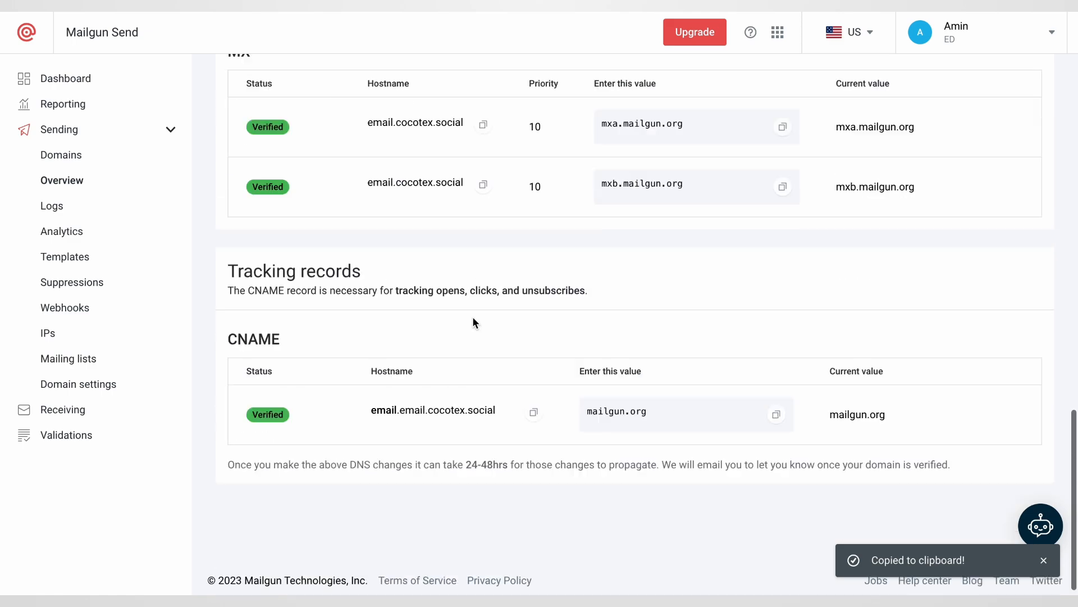
{"action": "scroll", "scroll_direction": "up", "scroll_amount": 3}
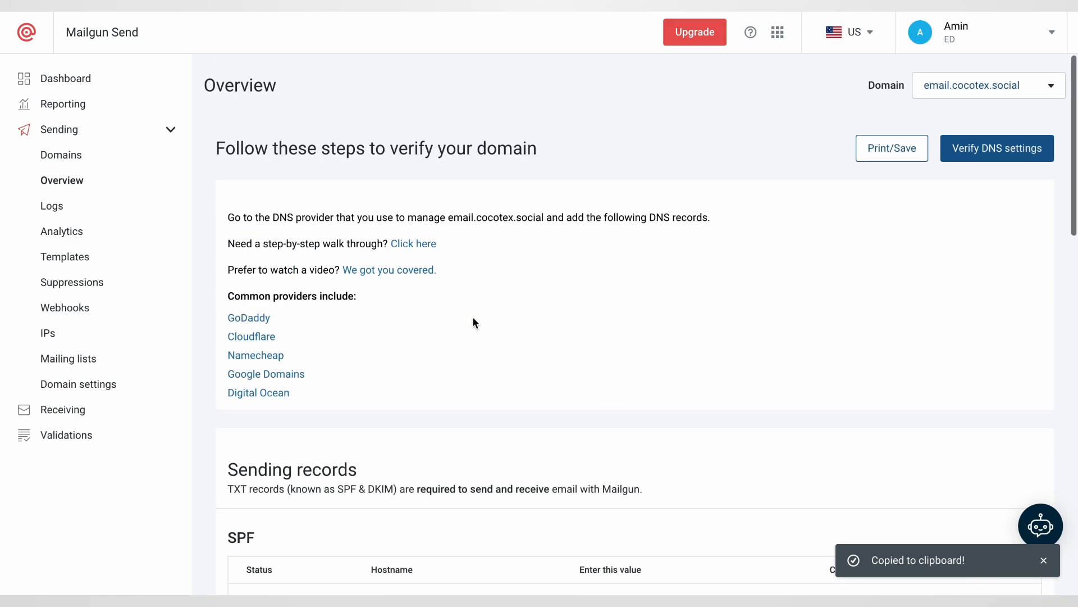
{"action": "scroll", "scroll_direction": "down", "scroll_amount": 3}
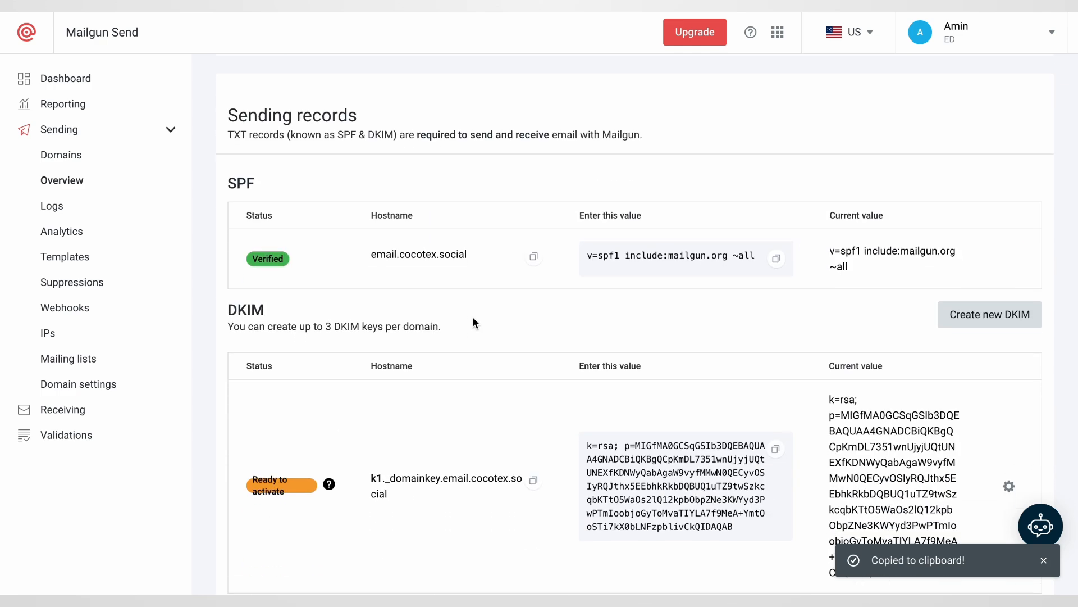
{"action": "mouse_move", "coordinate": [289, 209]}
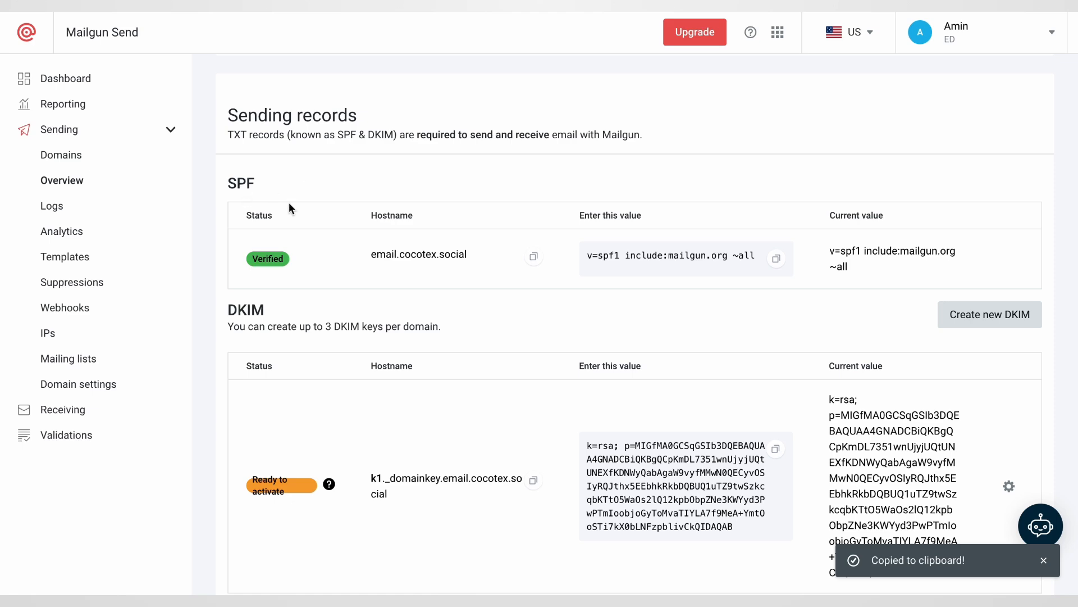
{"action": "scroll", "scroll_direction": "down", "scroll_amount": 3}
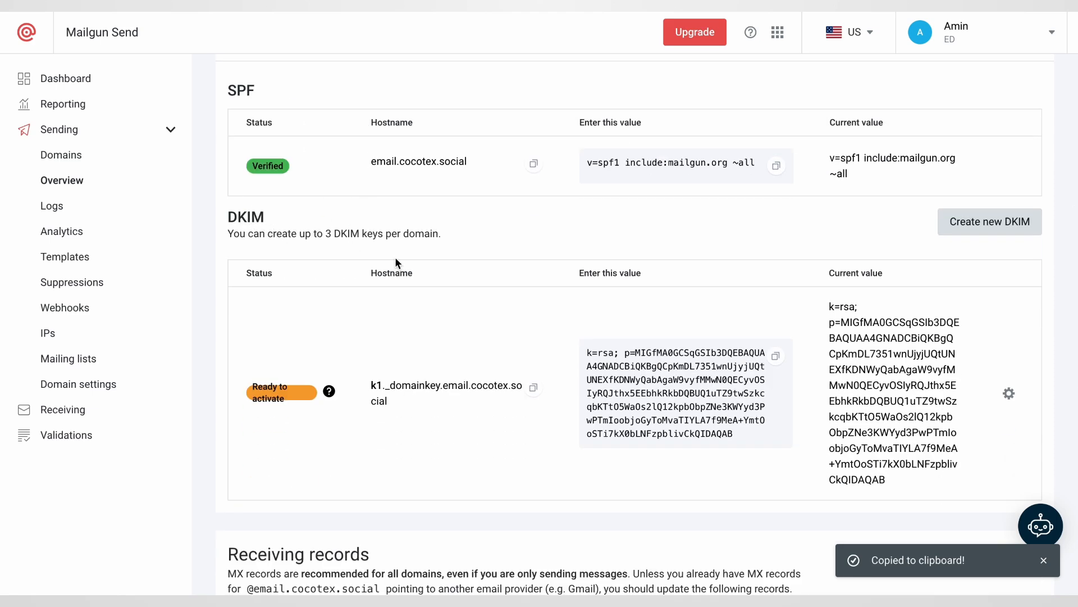
{"action": "scroll", "scroll_direction": "down", "scroll_amount": 3}
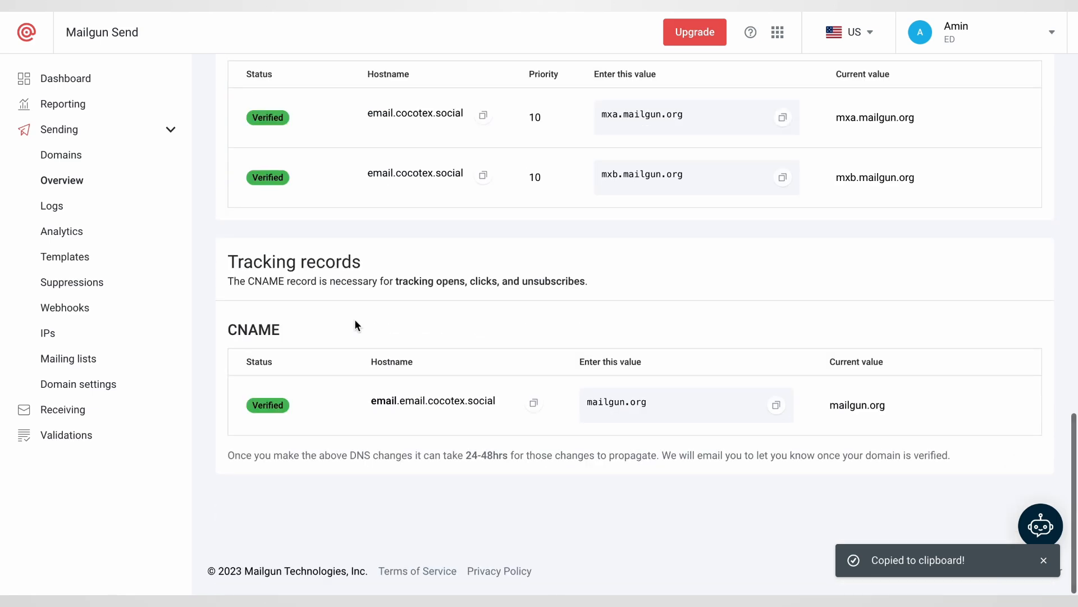
{"action": "scroll", "scroll_direction": "up", "scroll_amount": 3}
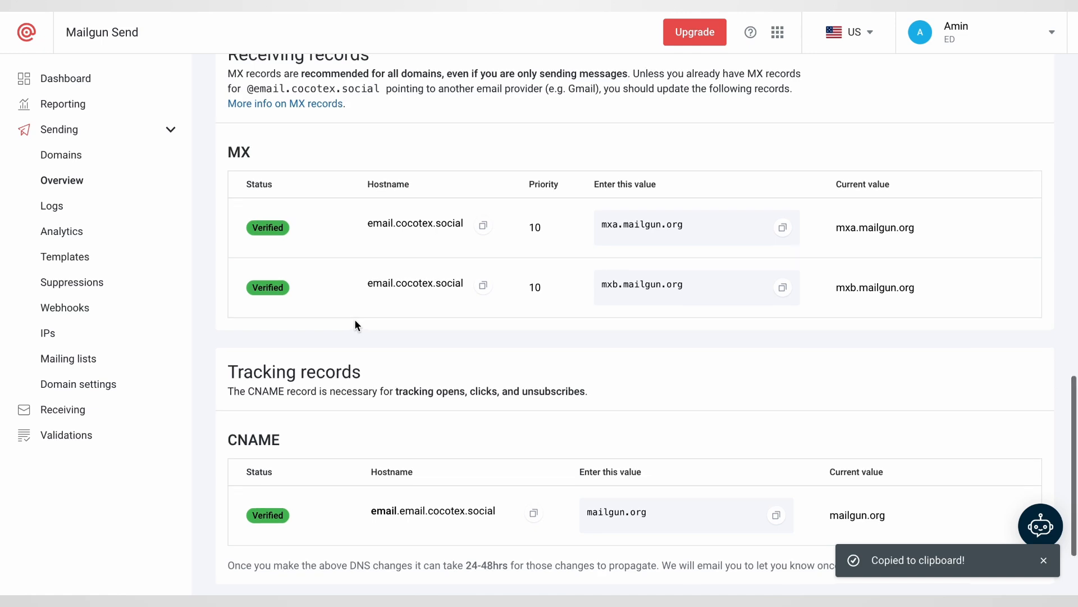
{"action": "scroll", "scroll_direction": "up", "scroll_amount": 3}
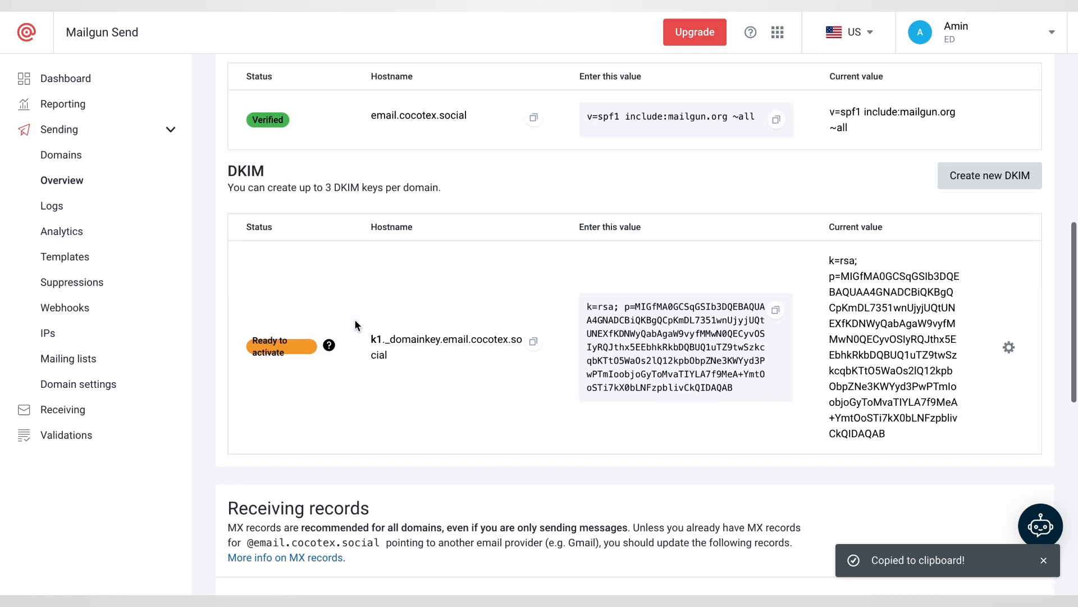
{"action": "scroll", "scroll_direction": "up", "scroll_amount": 3}
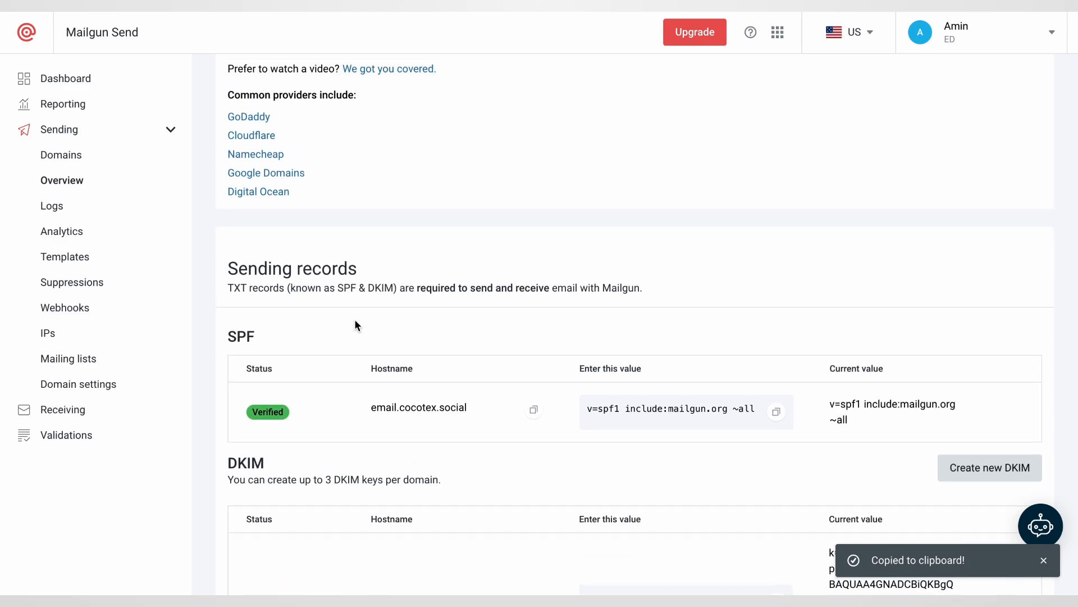
{"action": "scroll", "scroll_direction": "down", "scroll_amount": 3}
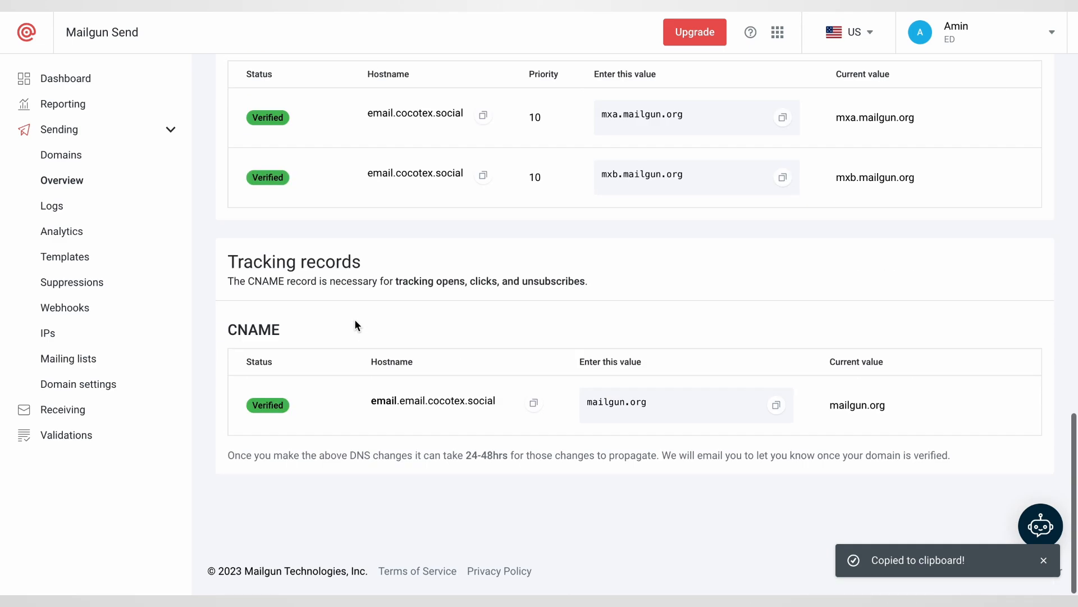
{"action": "scroll", "scroll_direction": "up", "scroll_amount": 3}
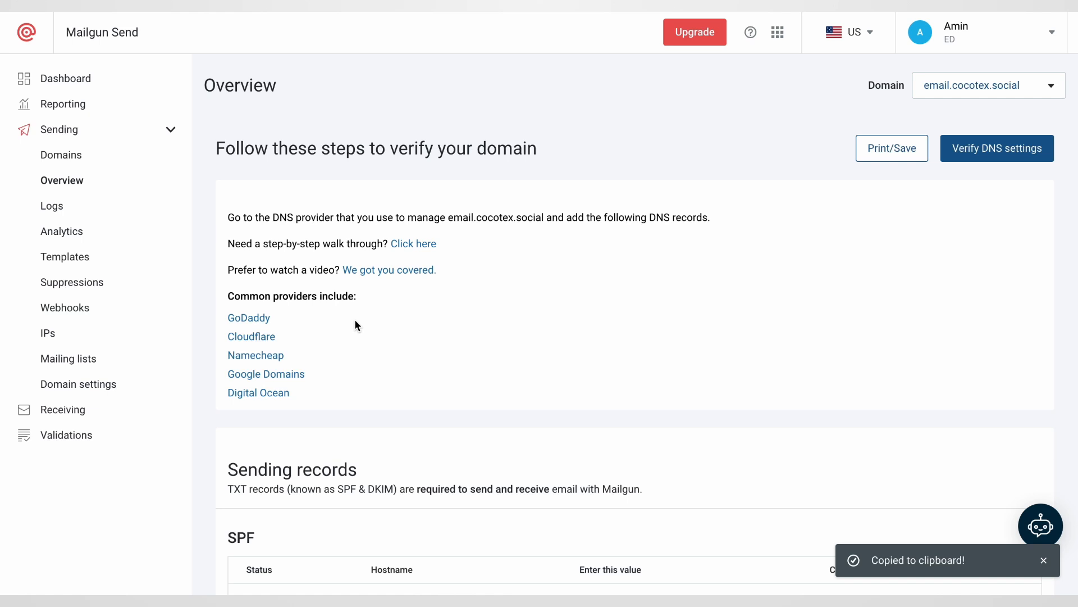